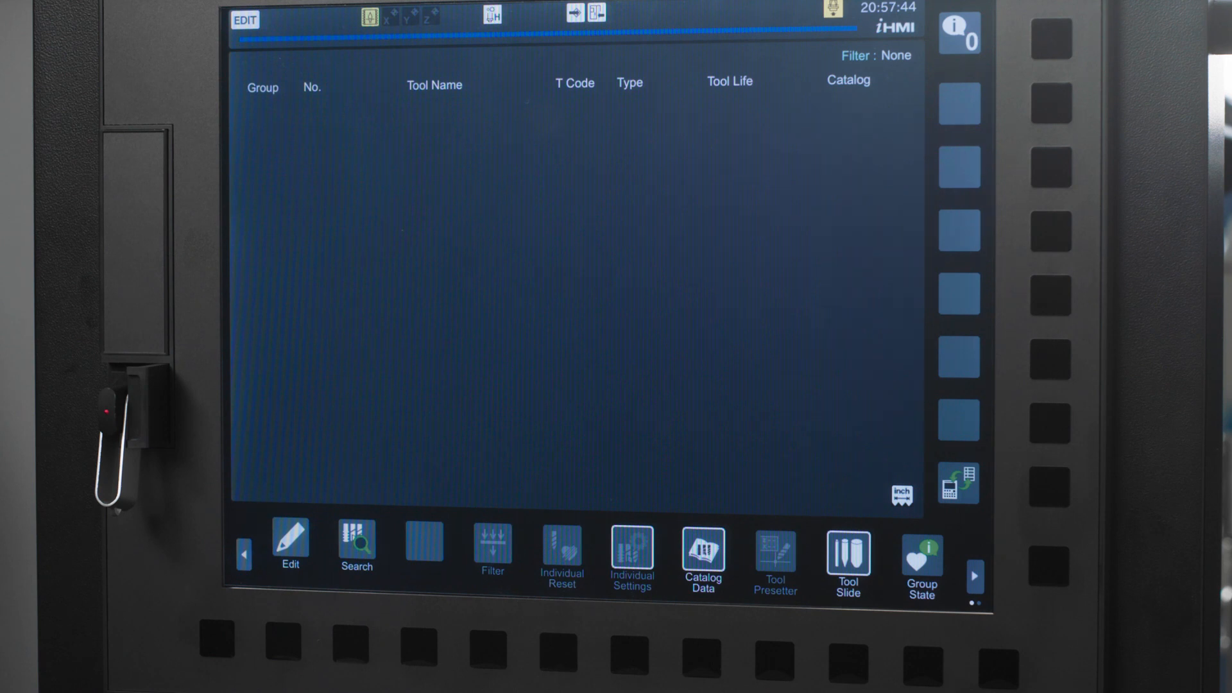
Add a new tool group numbered 1 whose first tool has T code 1.
left_click(290, 545)
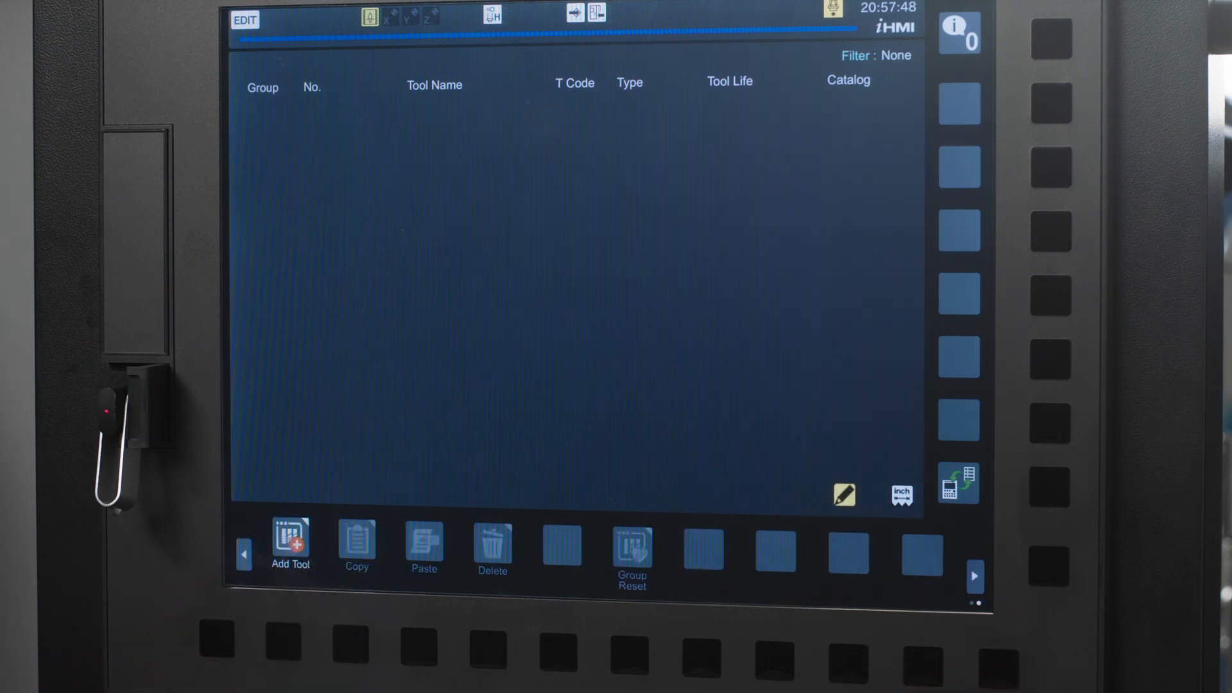
left_click(289, 546)
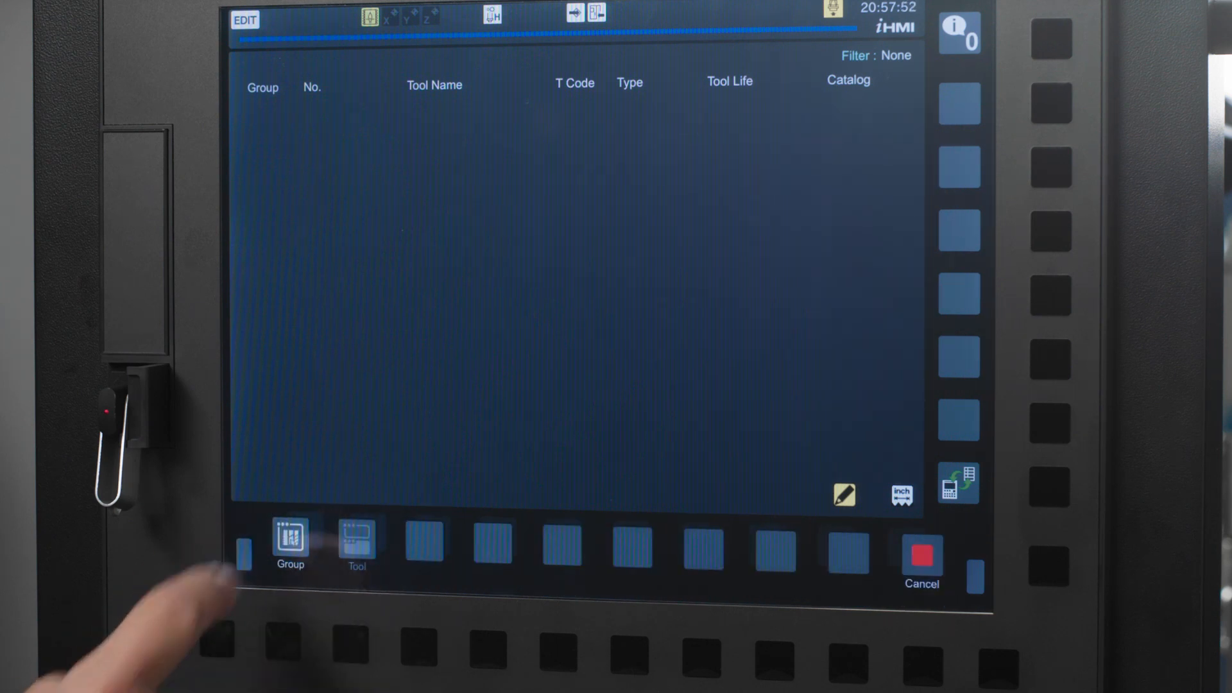
left_click(290, 541)
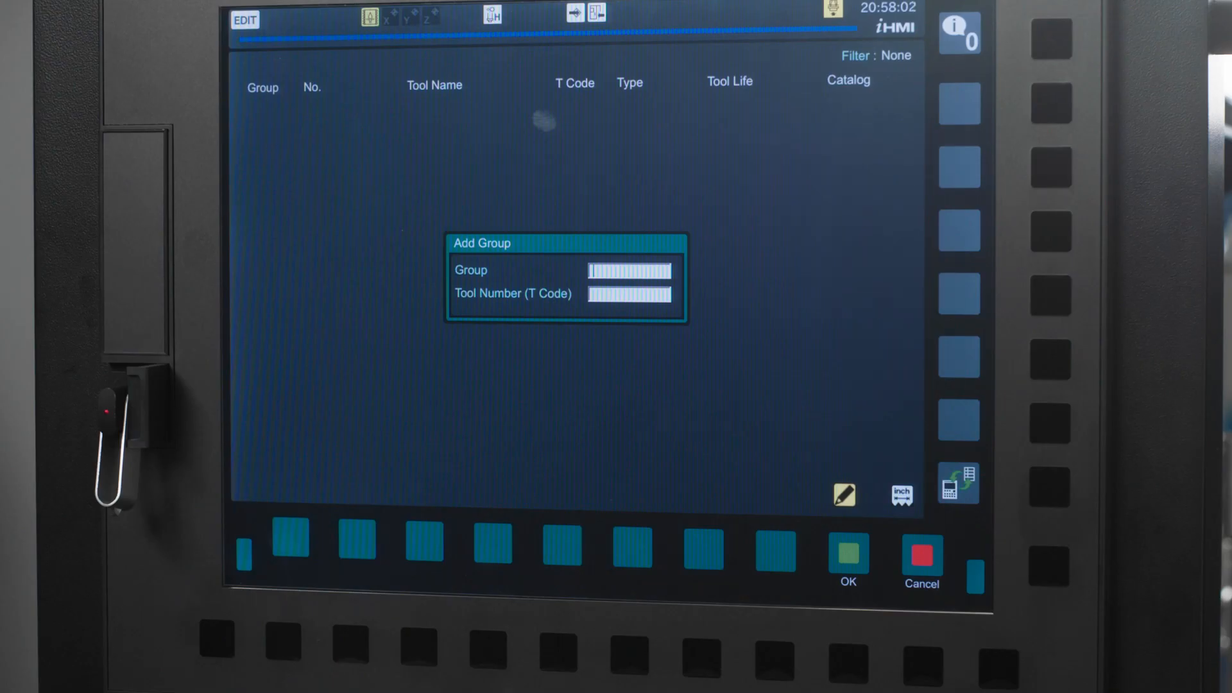
type("1")
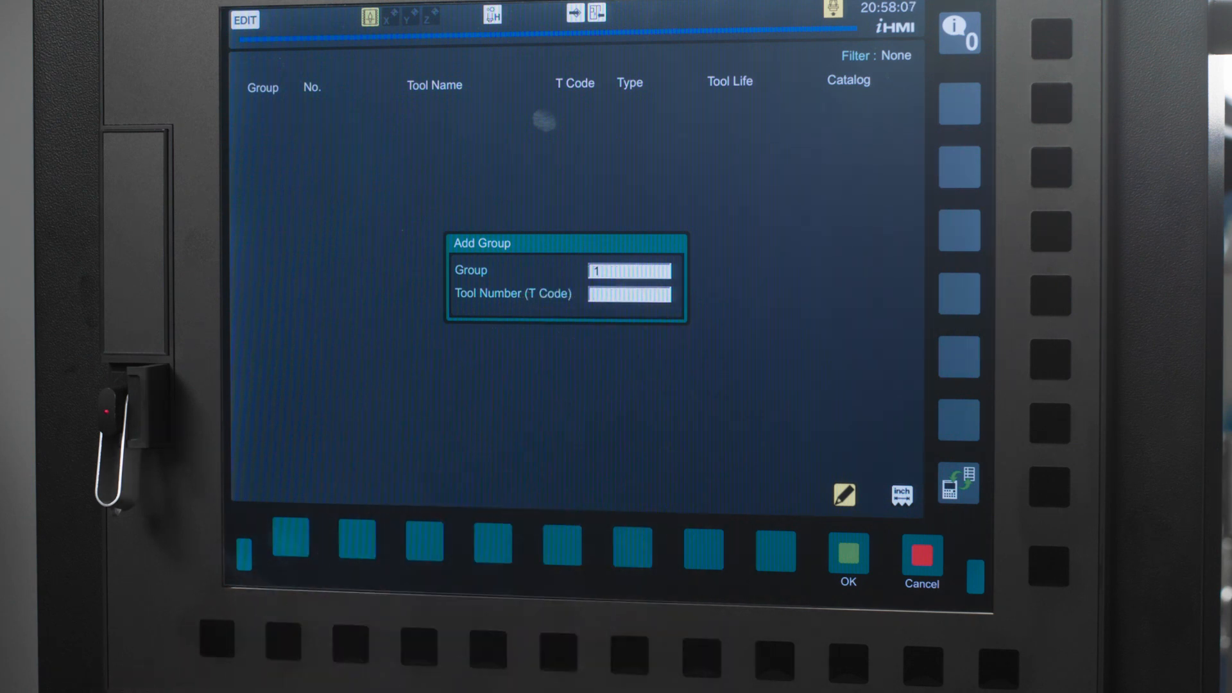
left_click(845, 544)
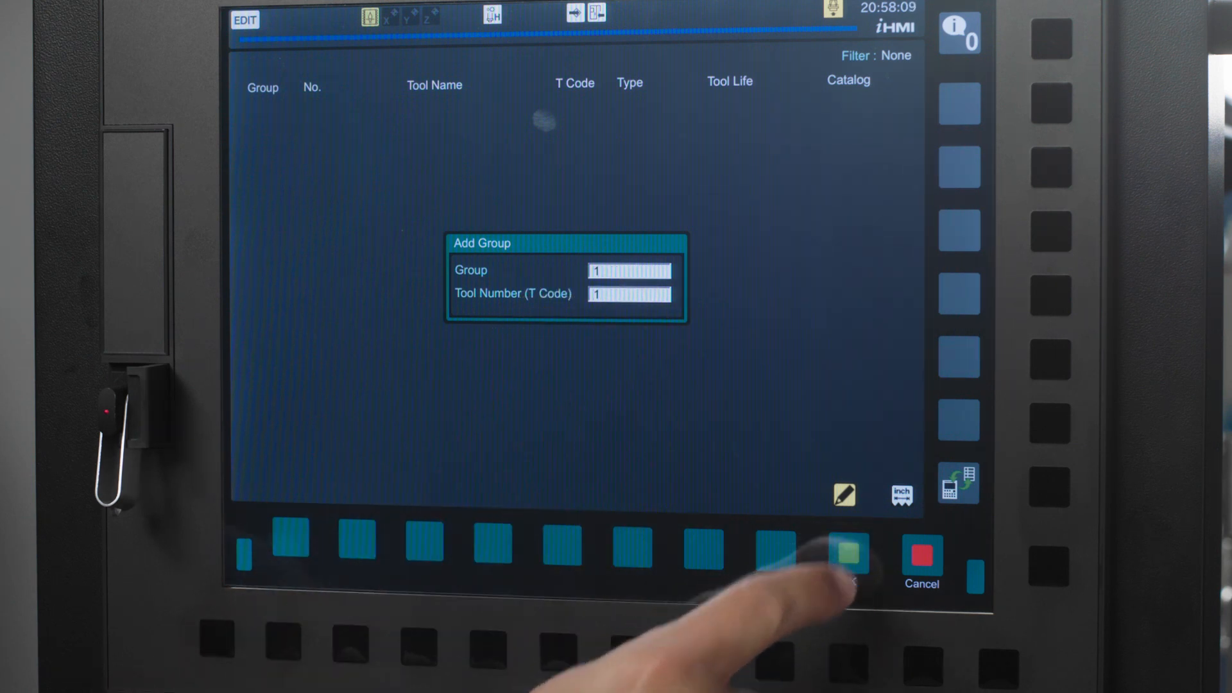
left_click(843, 550)
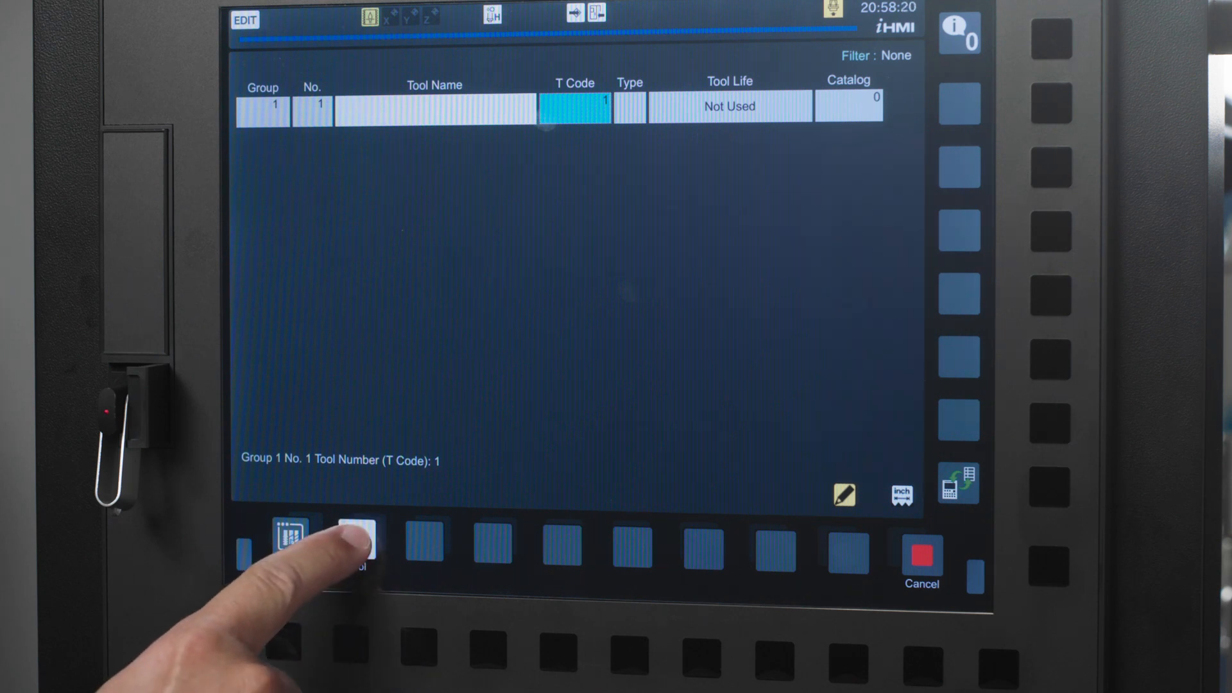
Add a second tool with T code 5 to group 1 and name it 3/4 INCH END MILL.
left_click(355, 545)
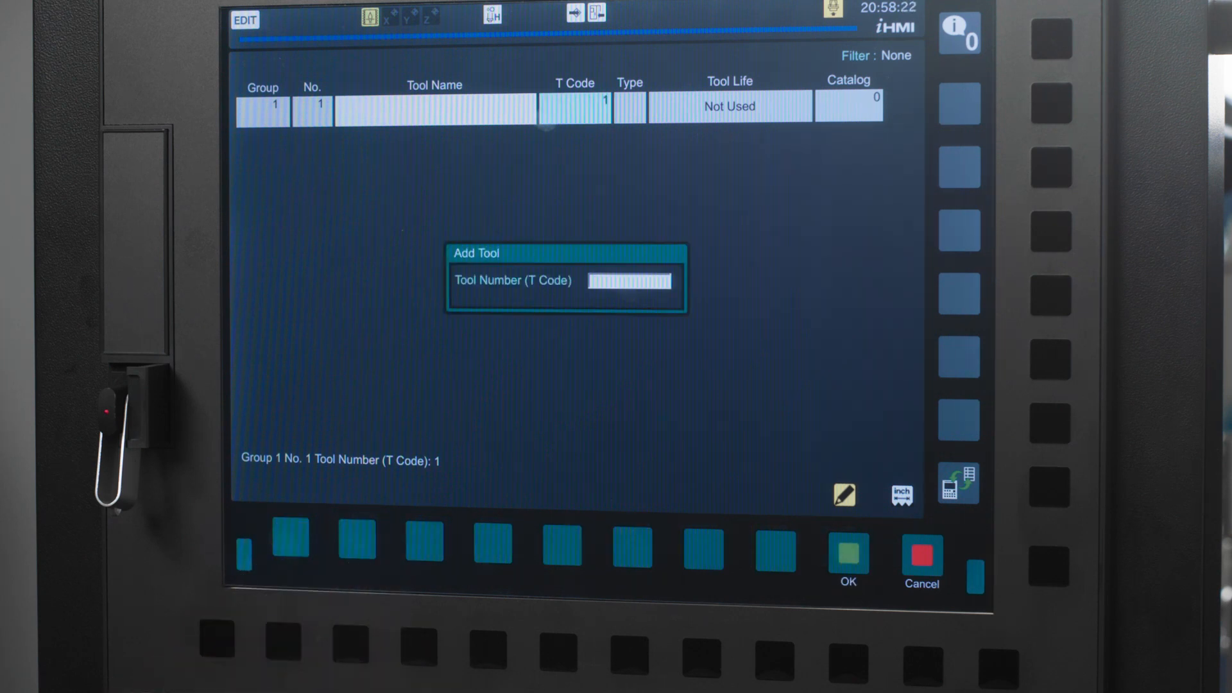
type("5")
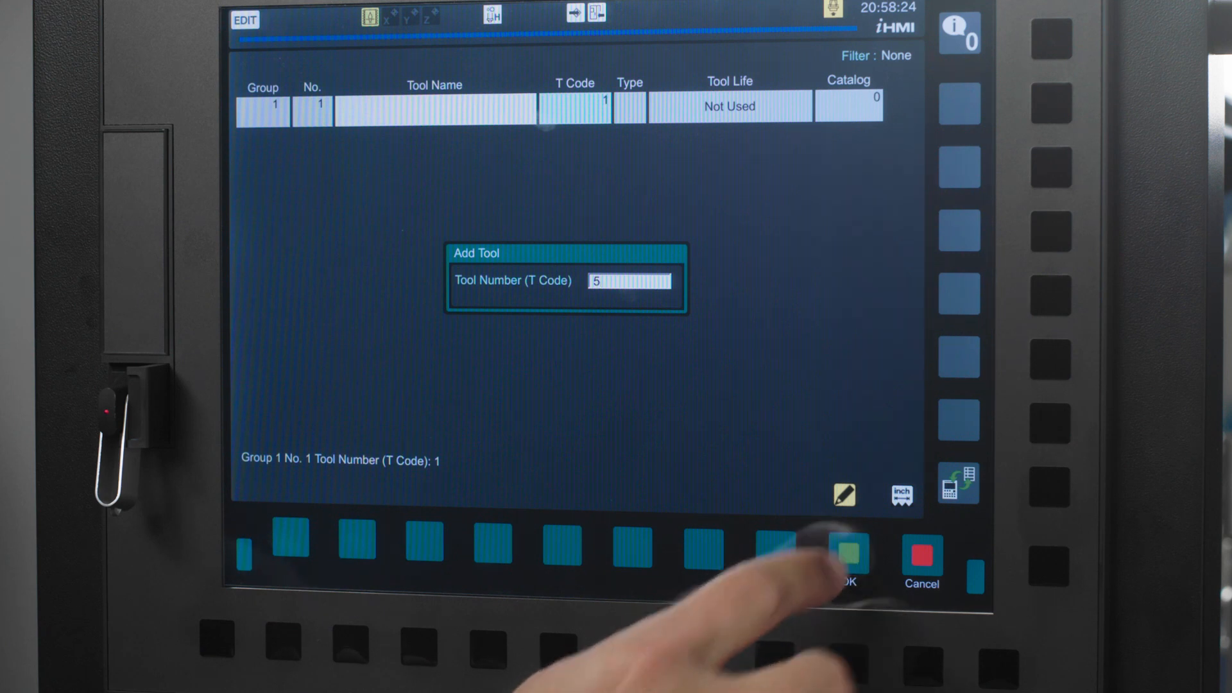
left_click(844, 550)
type("3/4 INCH EN")
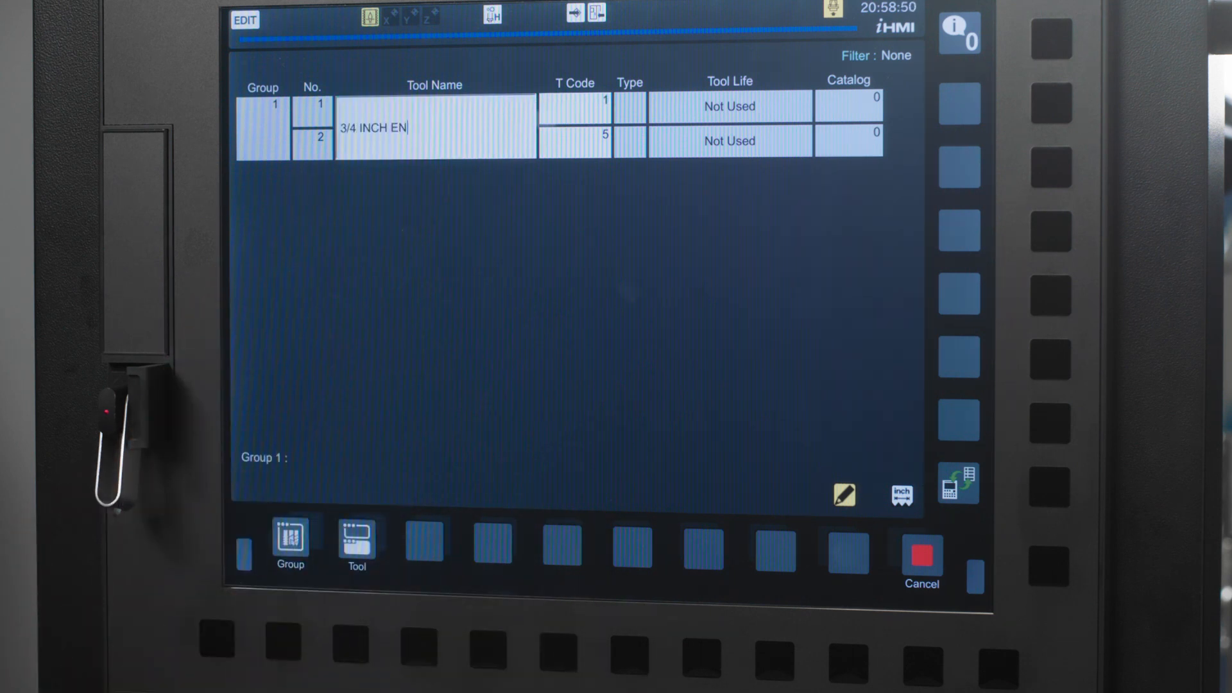
type("D MILL")
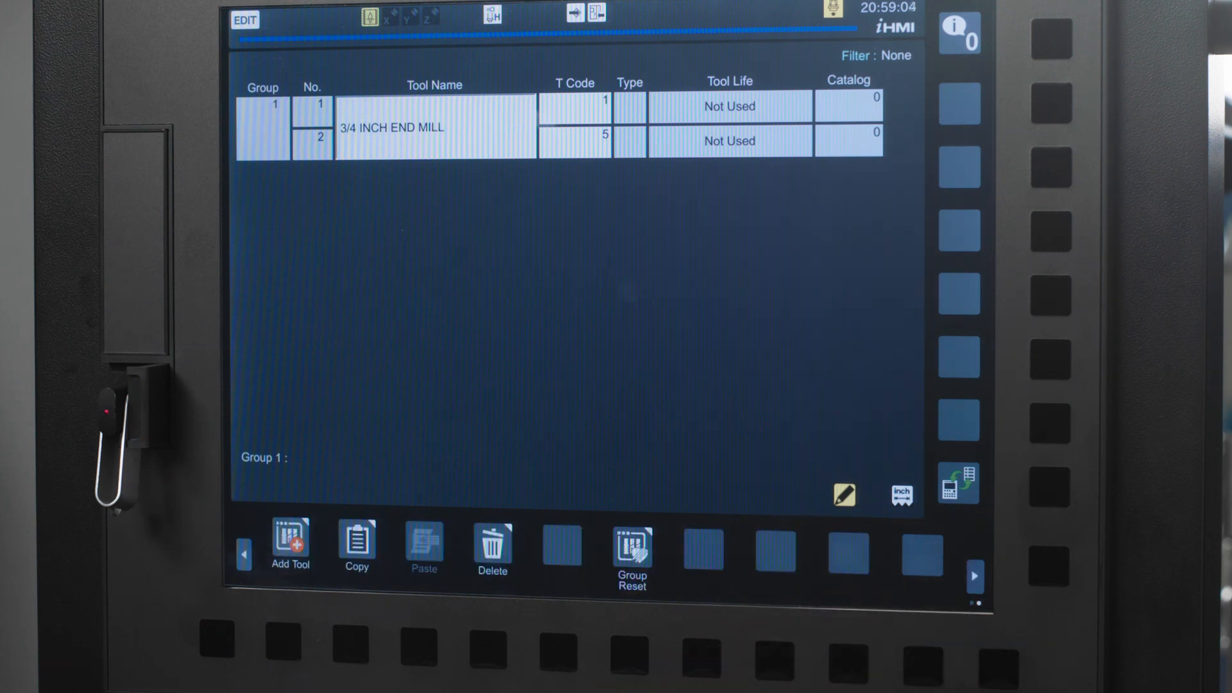
left_click(573, 107)
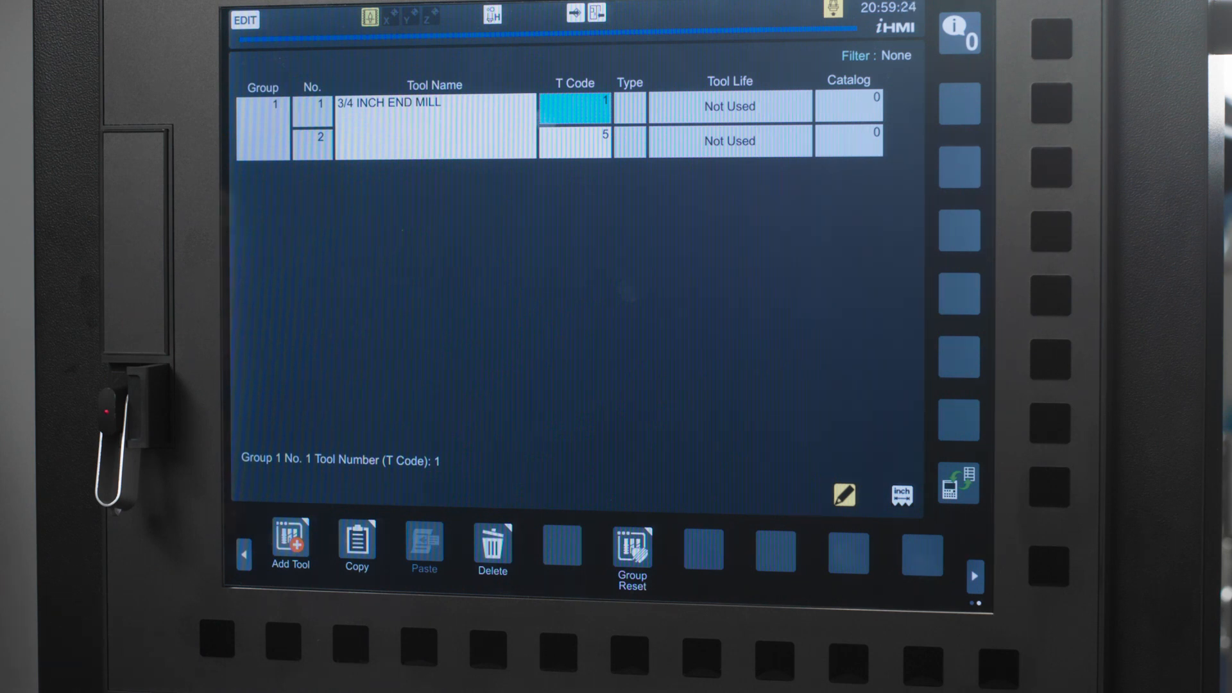
Set the first end mill's maximum tool life to 1000 in its individual settings.
left_click(976, 576)
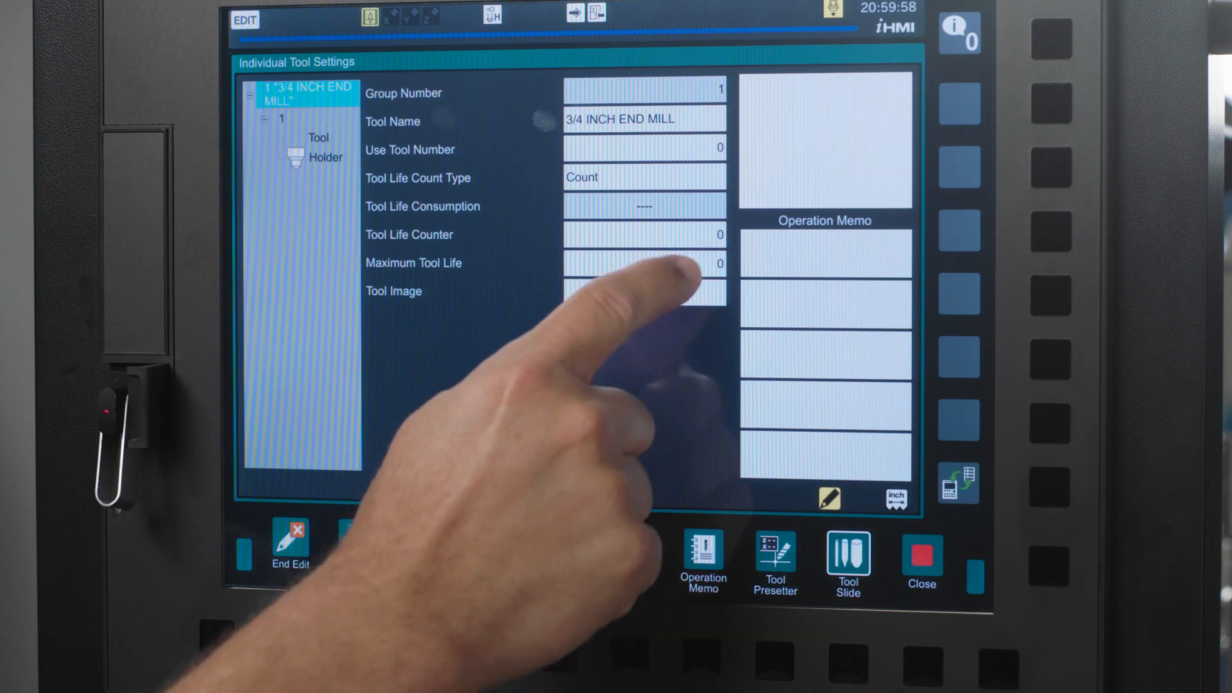
left_click(644, 263)
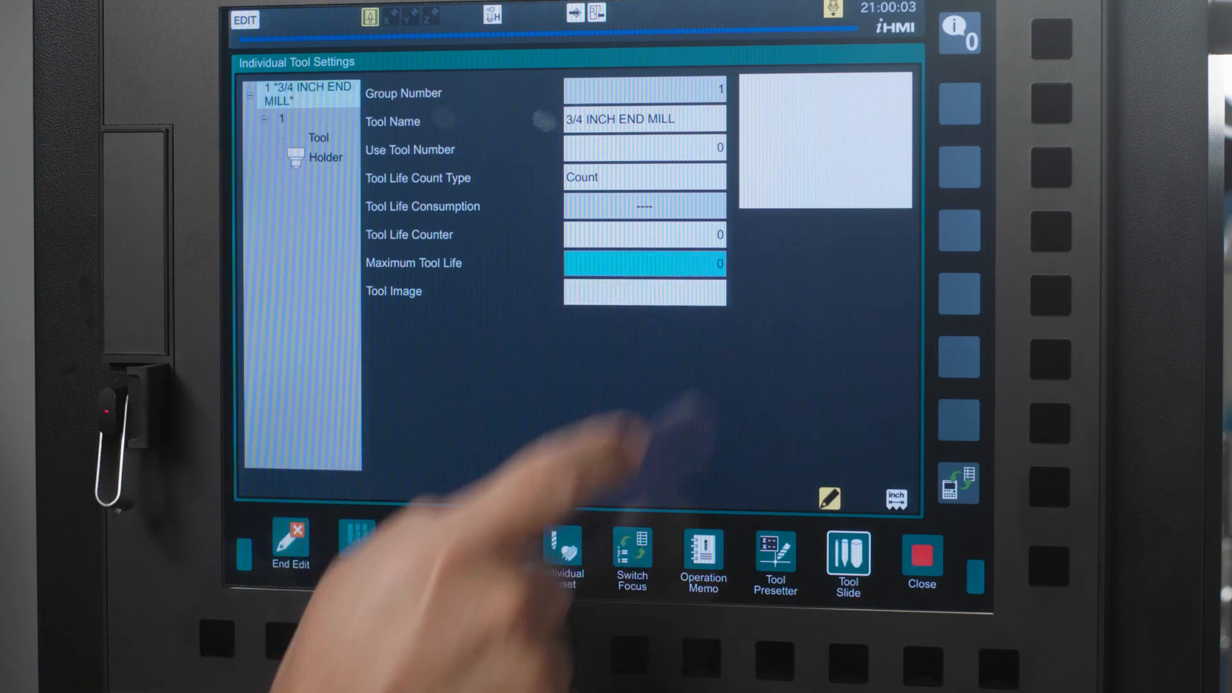
type("1000")
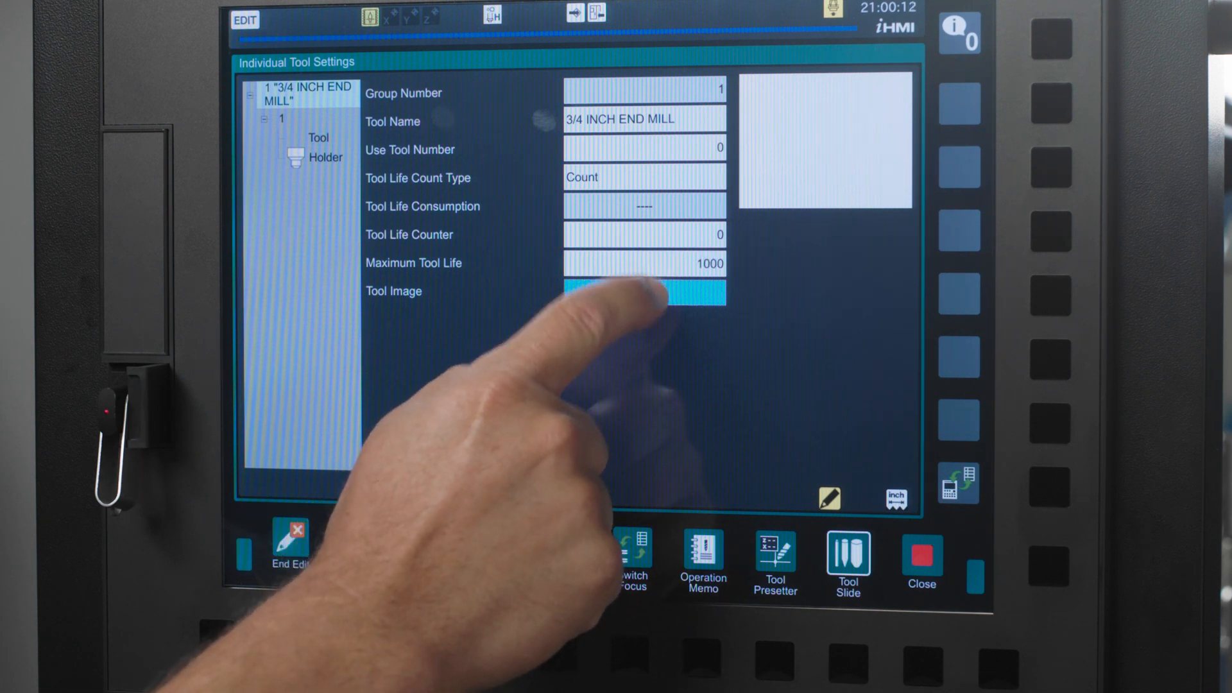
Assign the ENDMILL_3_4 picture as the tool image of the end mill.
left_click(643, 295)
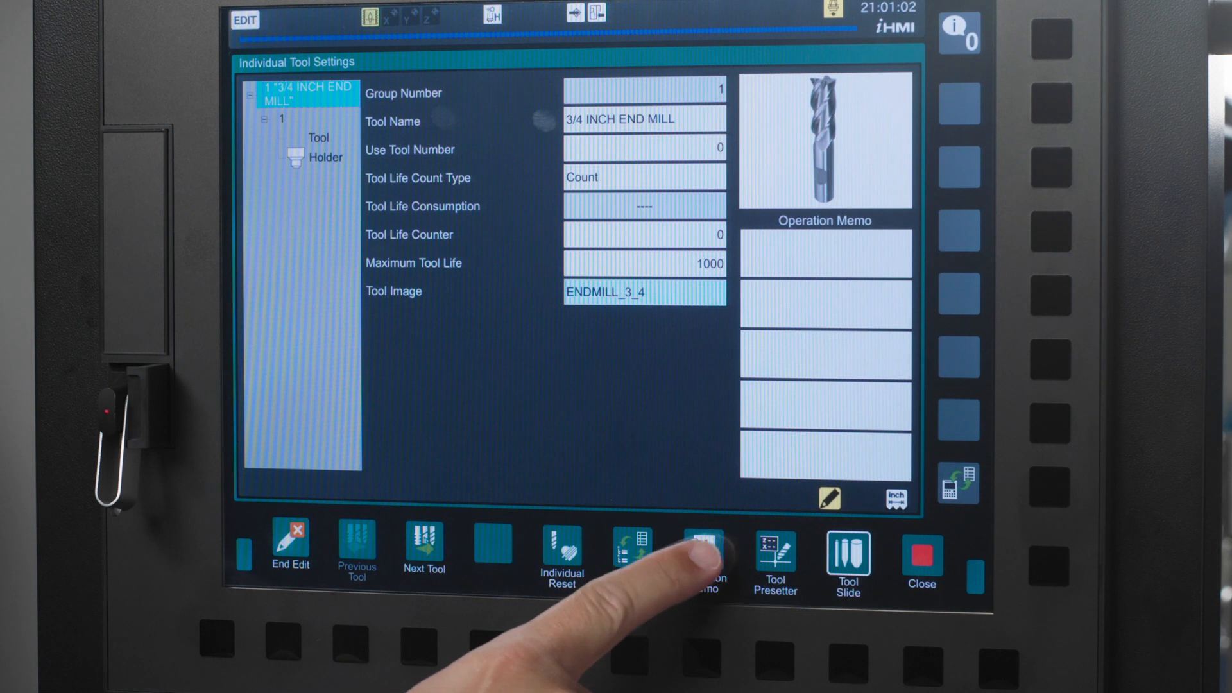
Save the operation memo INSPECT FLUTES BEFORE USING for the 3/4 INCH END MILL.
left_click(701, 546)
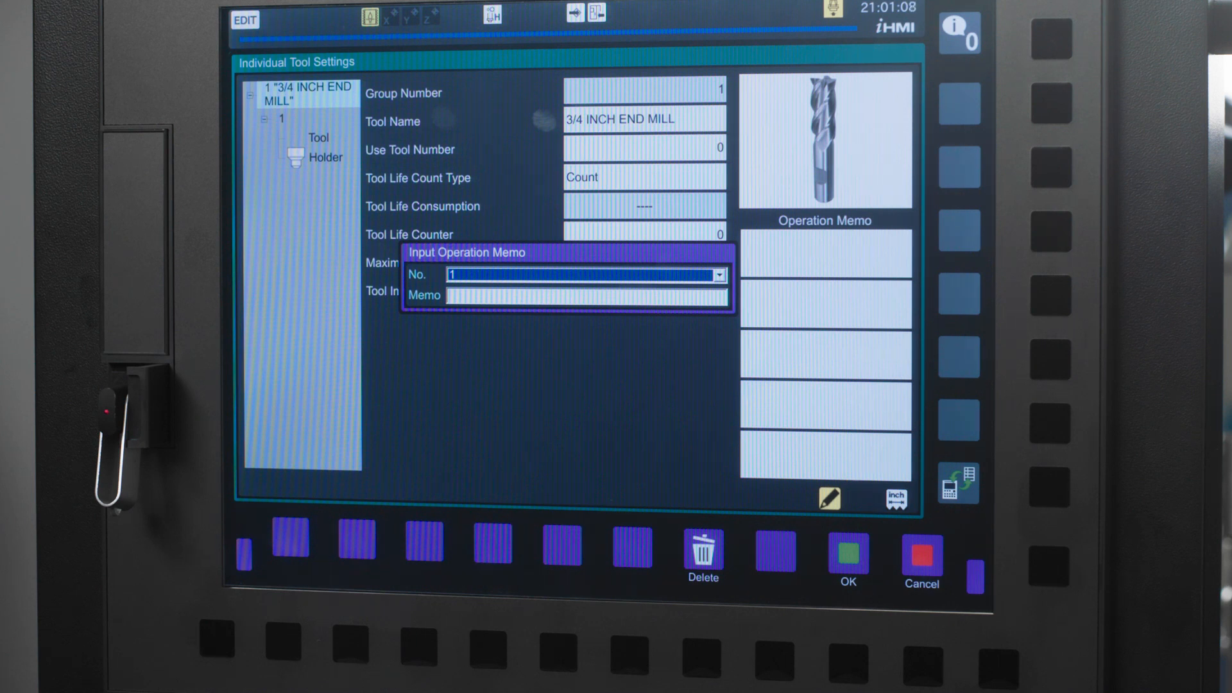
left_click(716, 274)
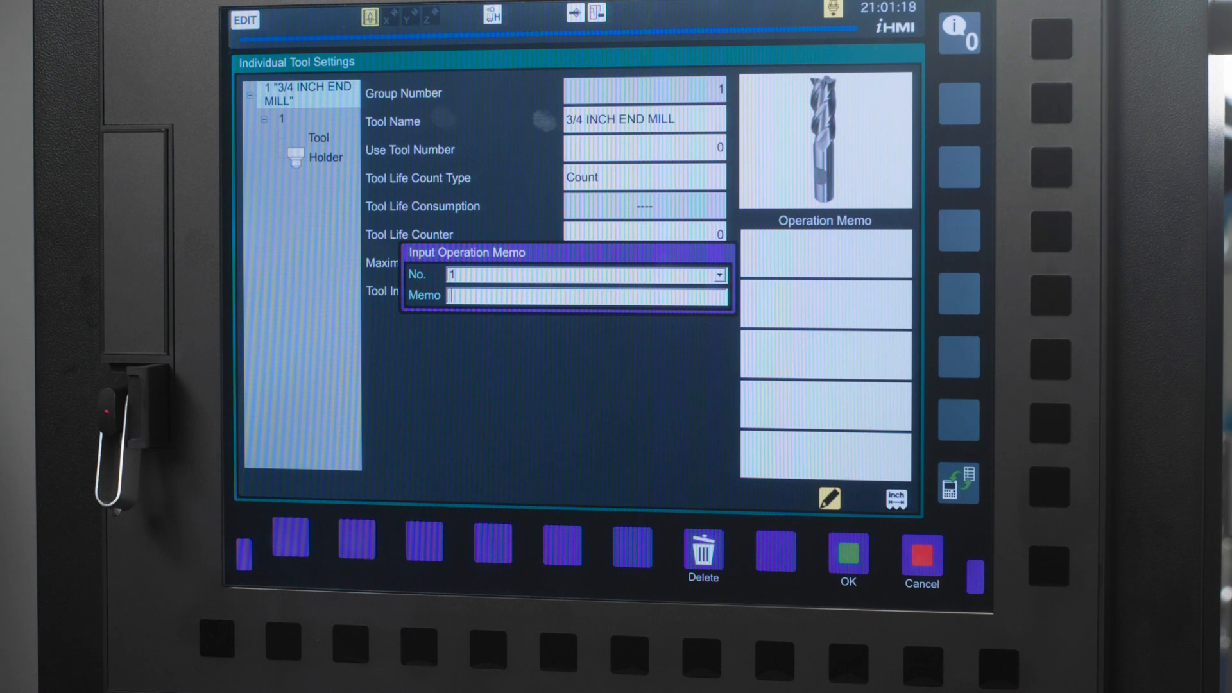
type("INSPECT FLUTES")
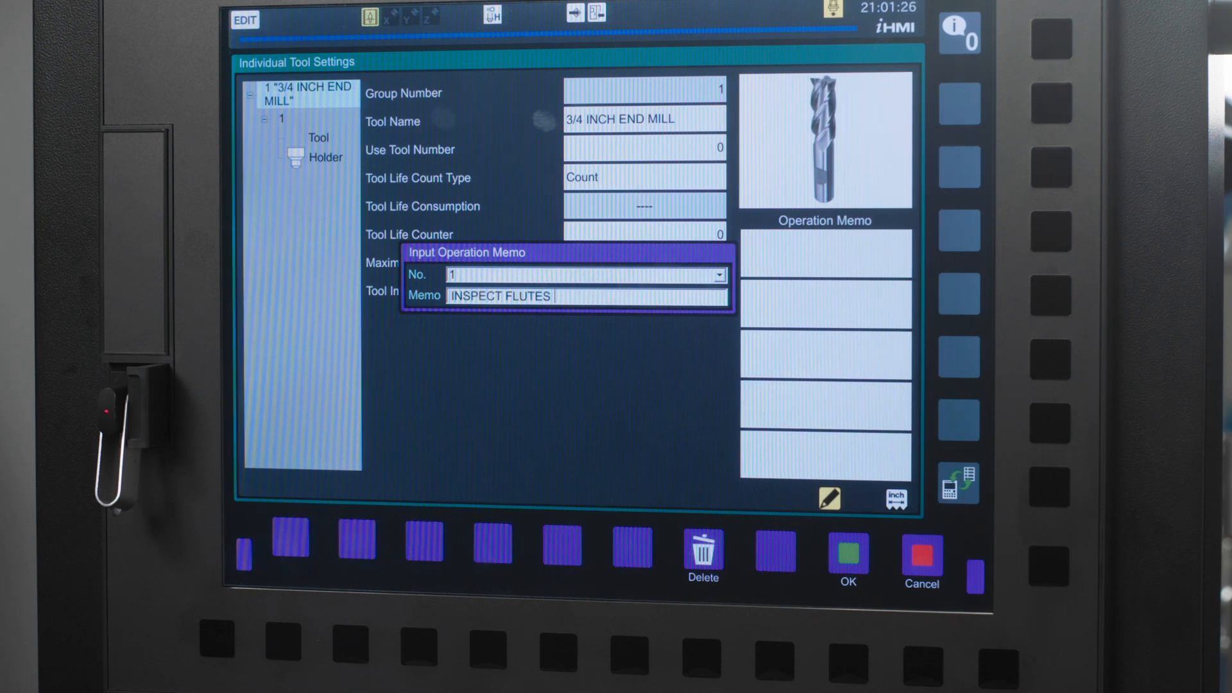
type("BEFORE USI")
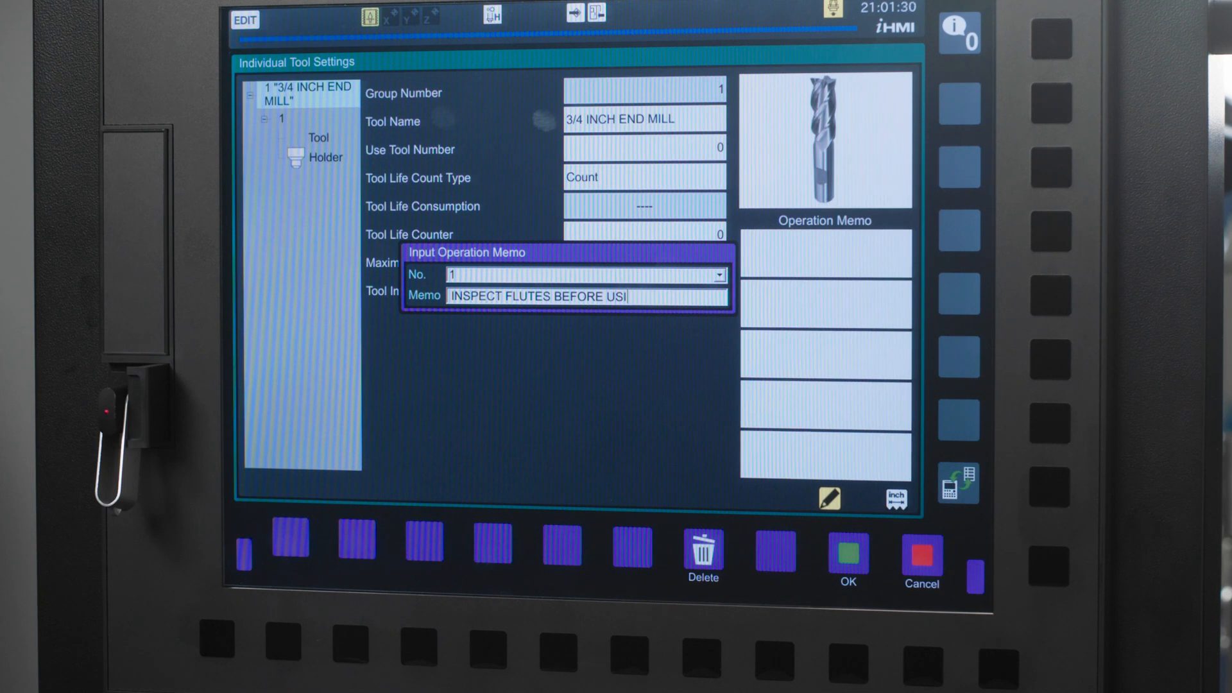
type("NG")
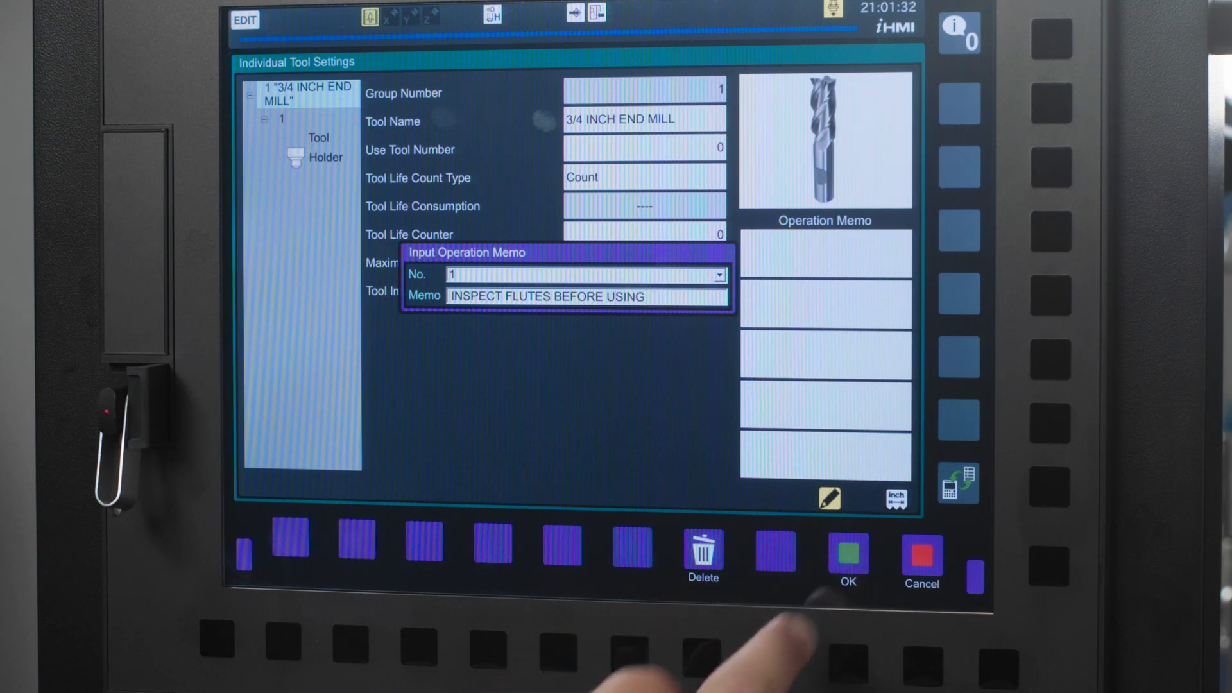
left_click(847, 551)
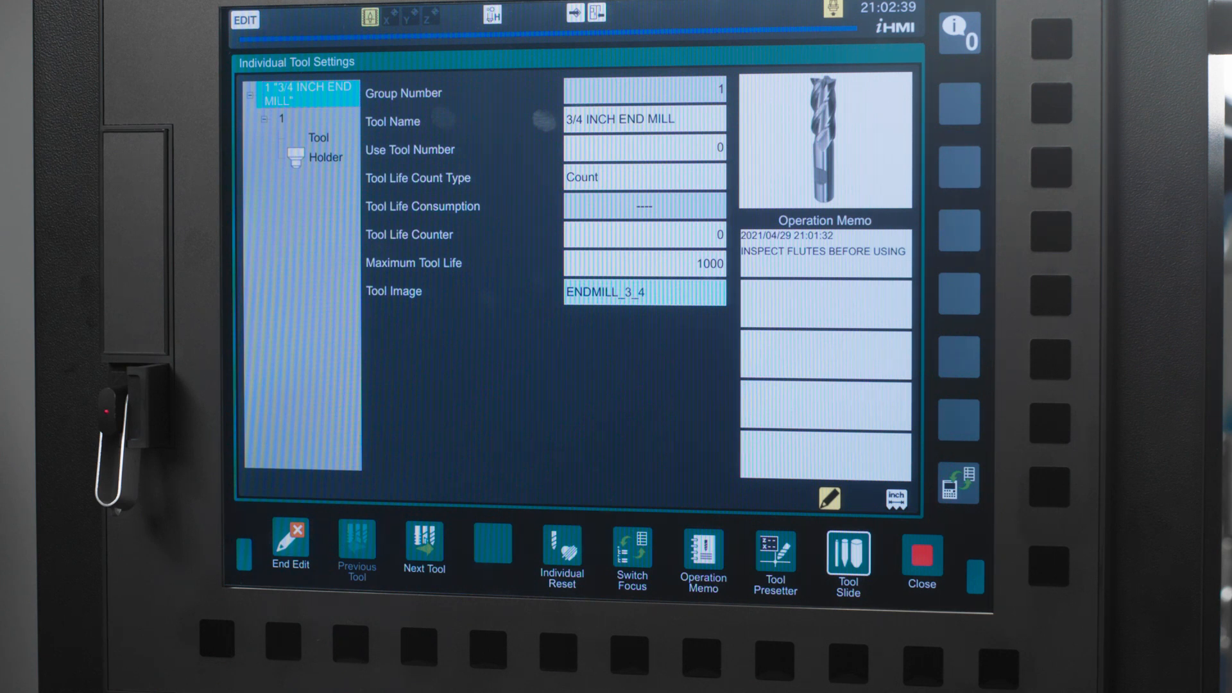
Show inner tool 1 of the end mill group, with inner group number 1 and T code 1.
left_click(281, 119)
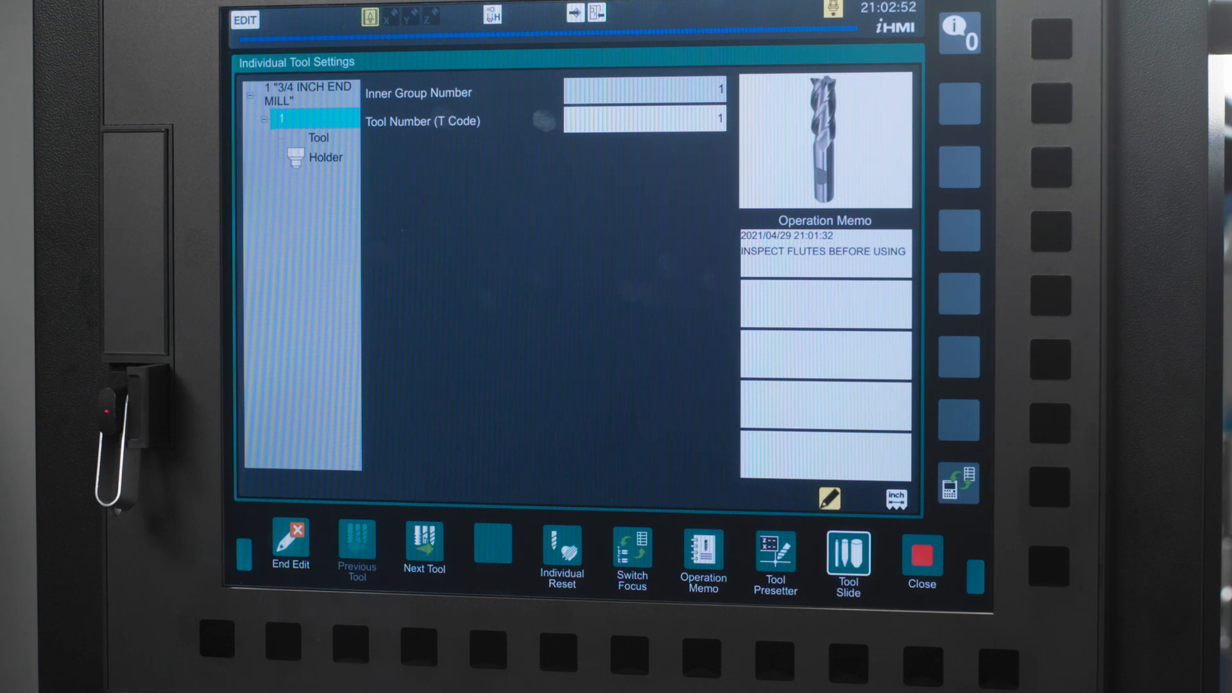
left_click(631, 556)
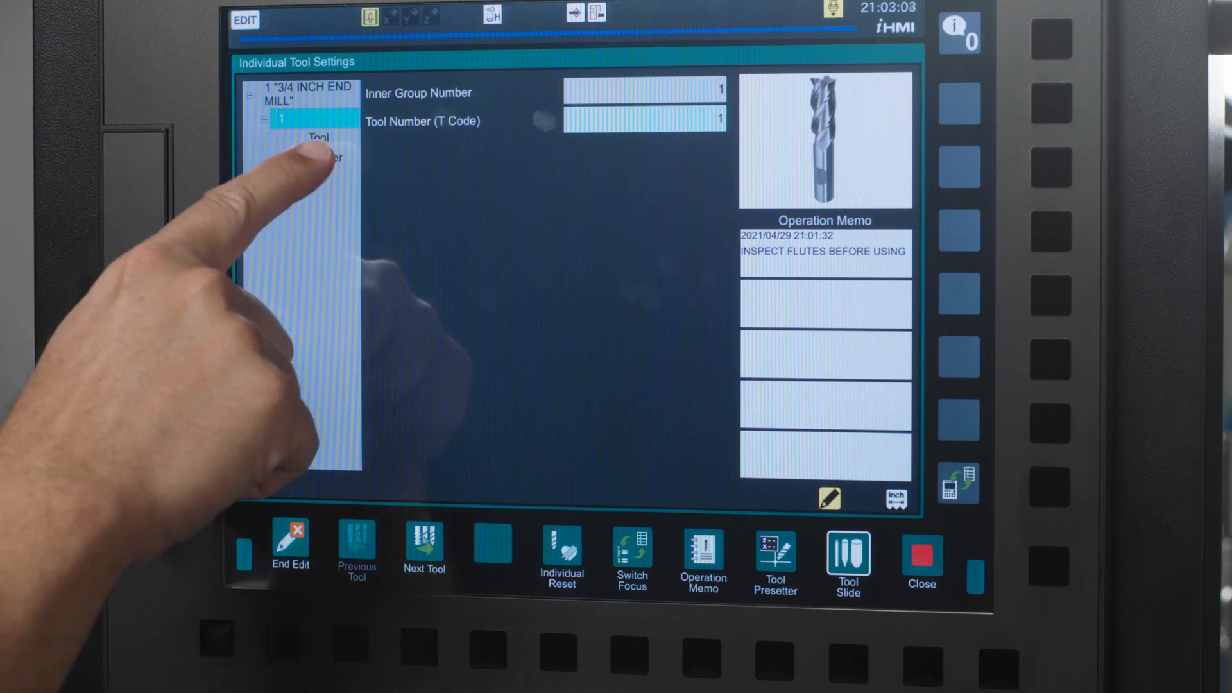
Set the end mill's H and D tool compensation numbers both to 1.
left_click(318, 152)
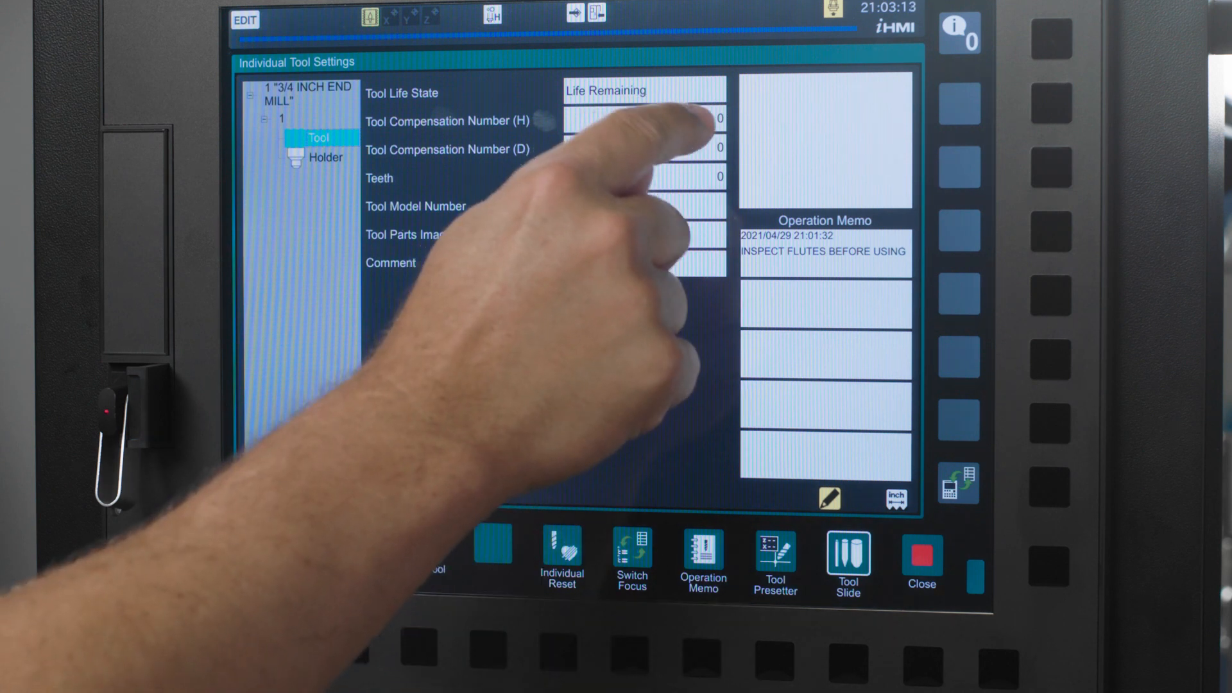
left_click(643, 120)
type("1")
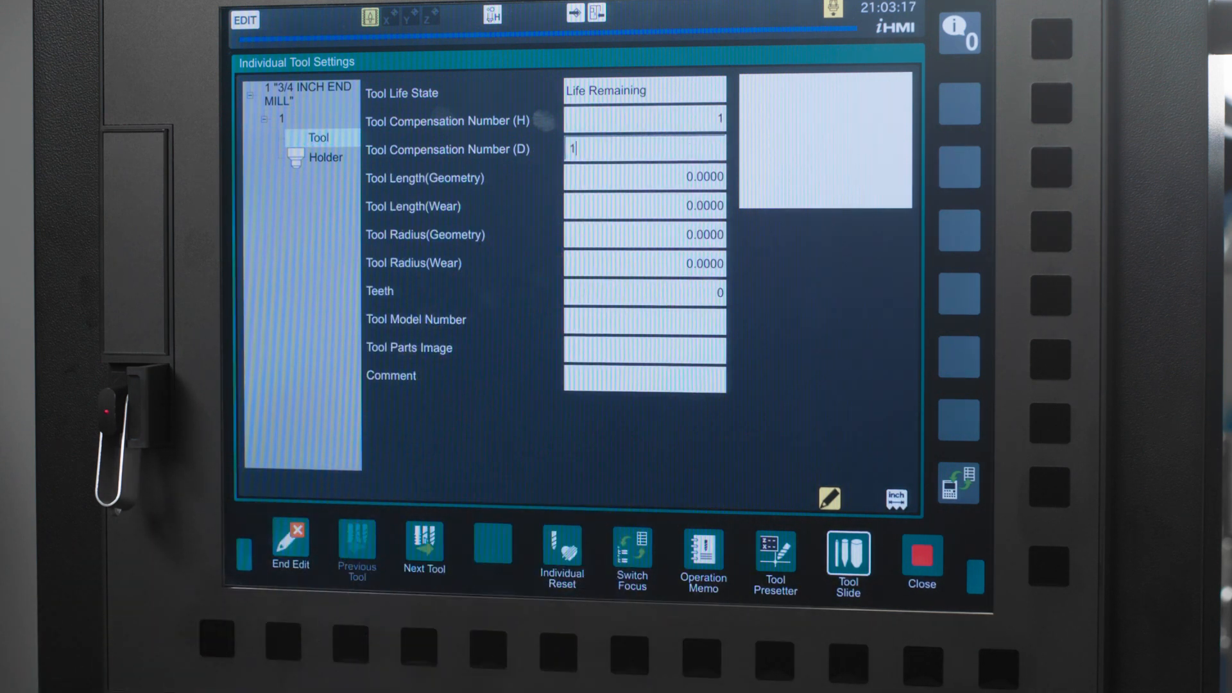
left_click(643, 149)
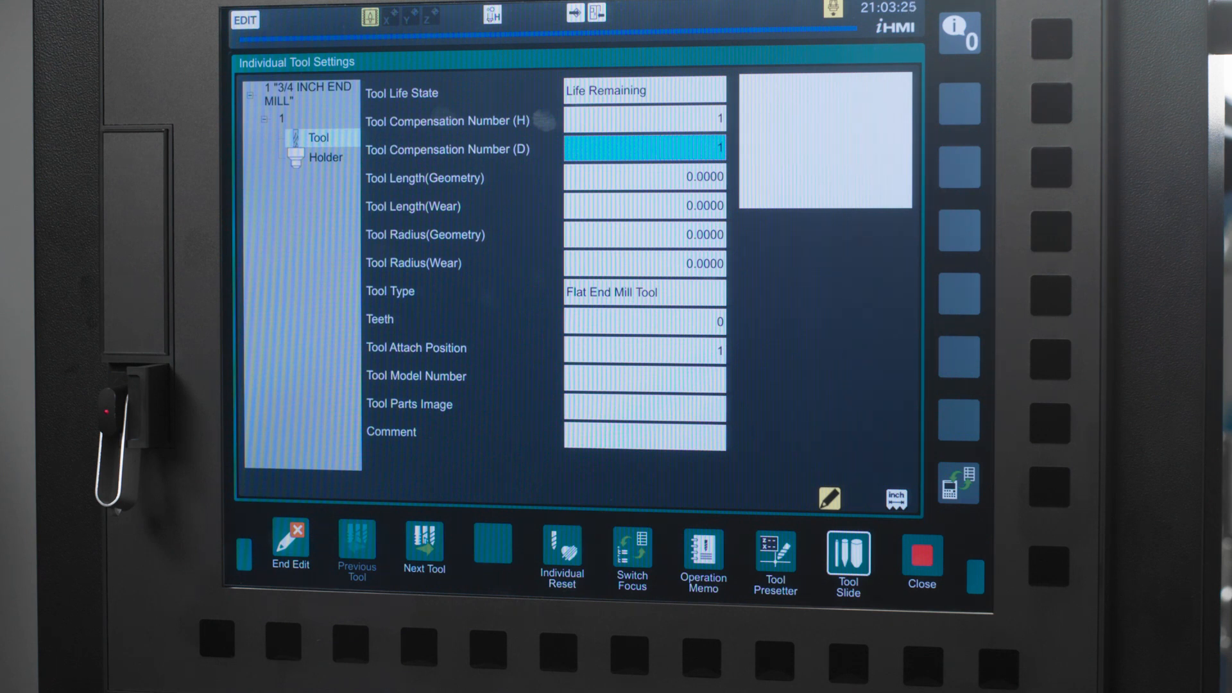
Set tool 1's type to Flat End Mill Tool with 4 teeth.
left_click(643, 292)
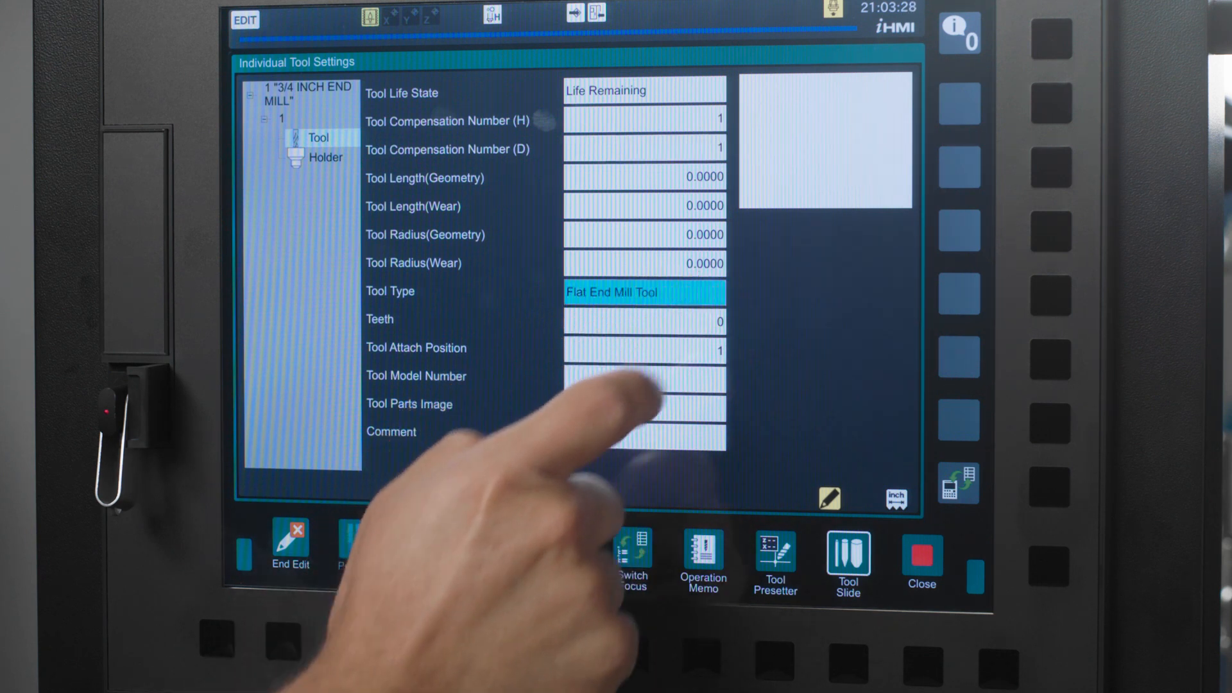
left_click(644, 291)
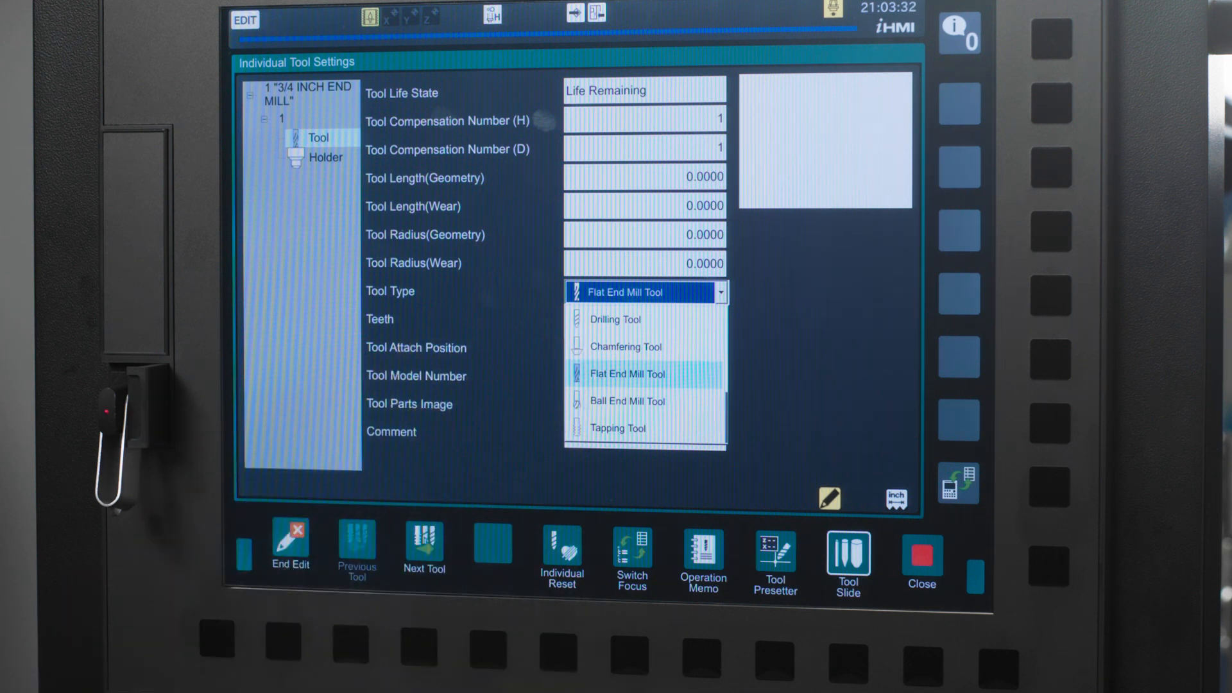
left_click(629, 374)
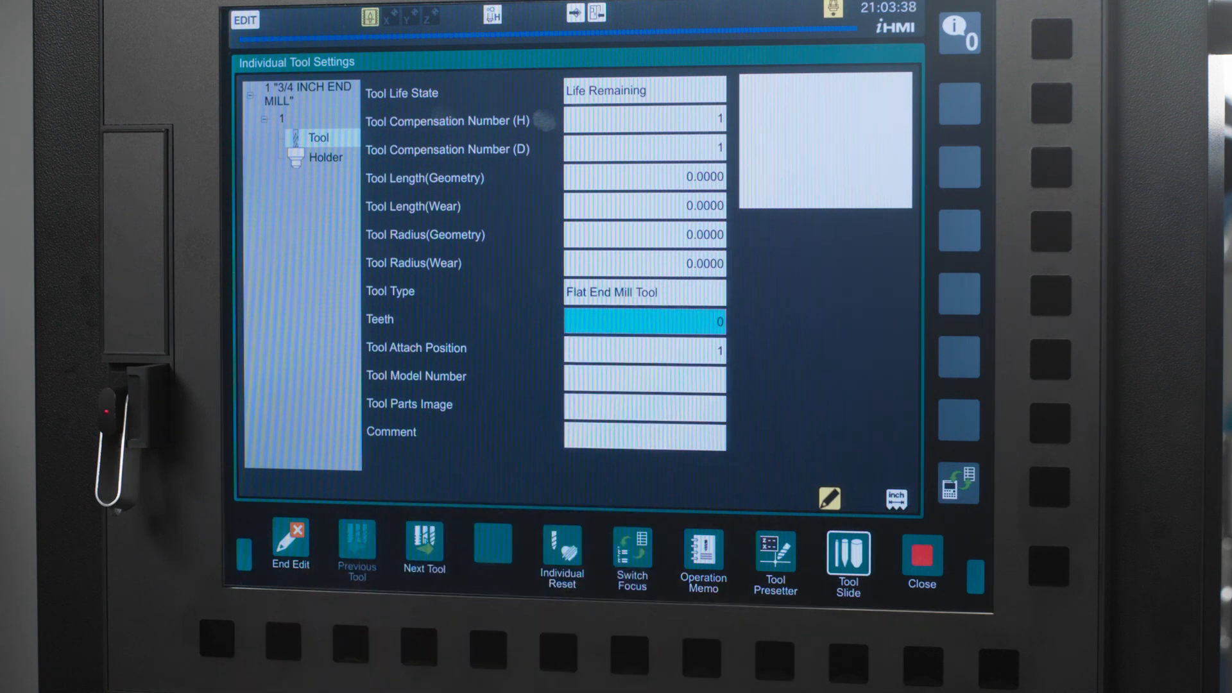
type("4")
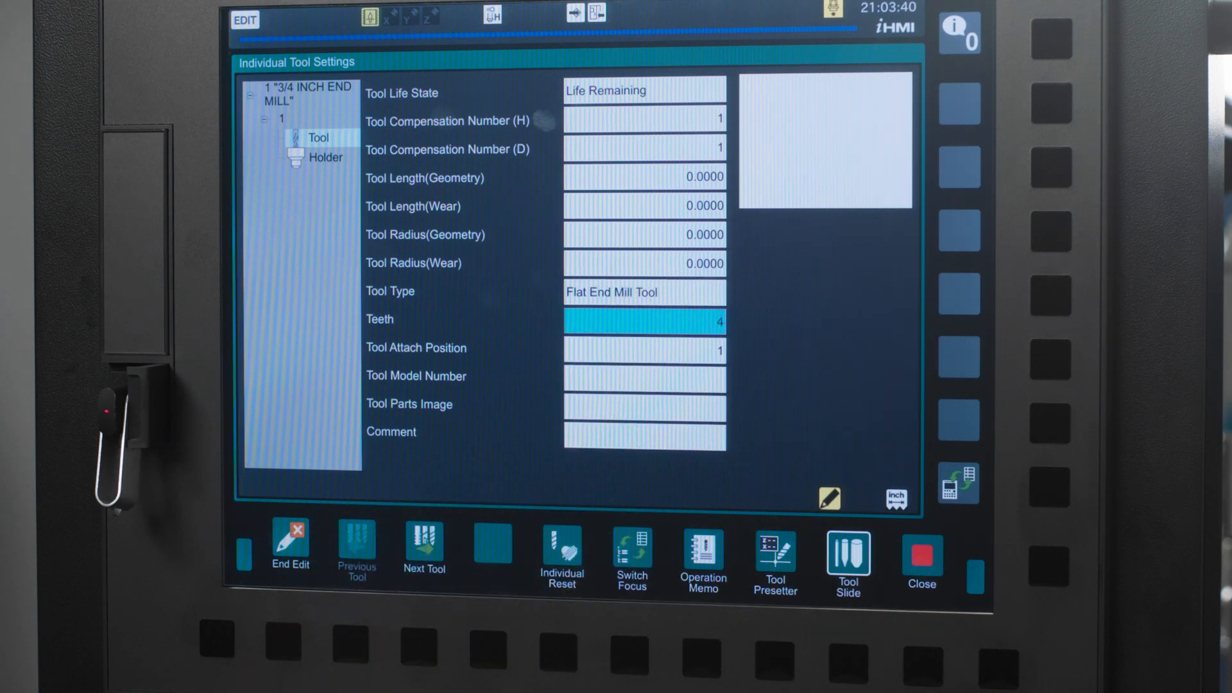
left_click(645, 348)
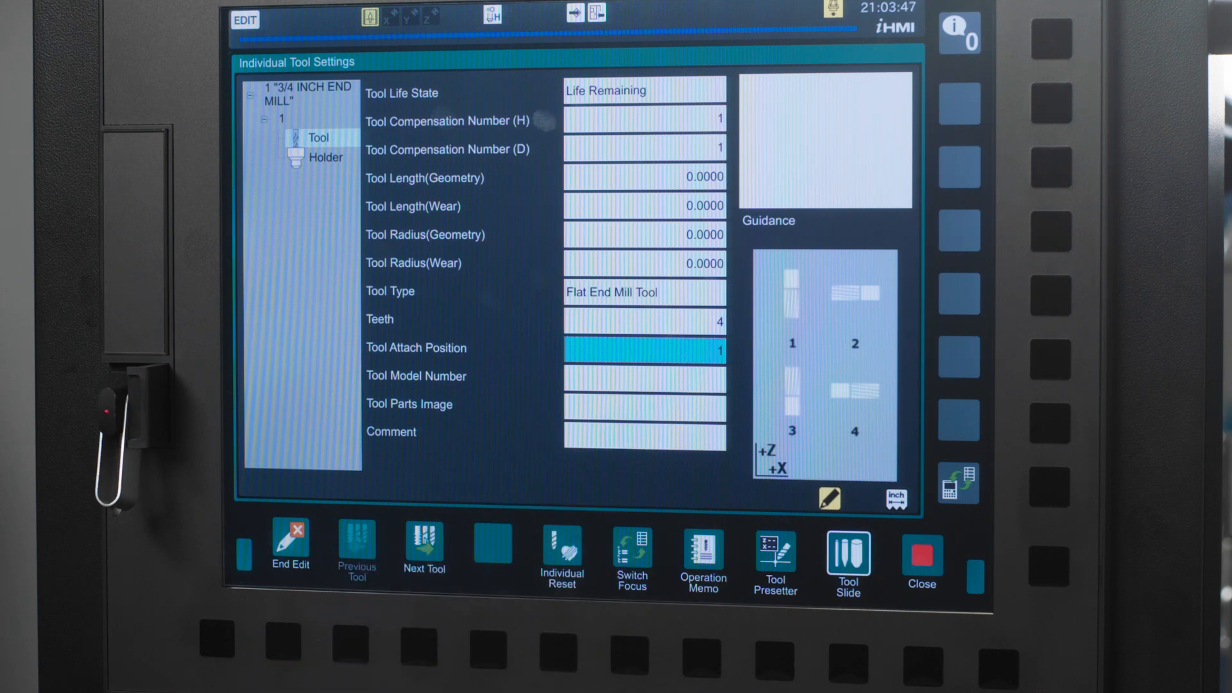
left_click(643, 439)
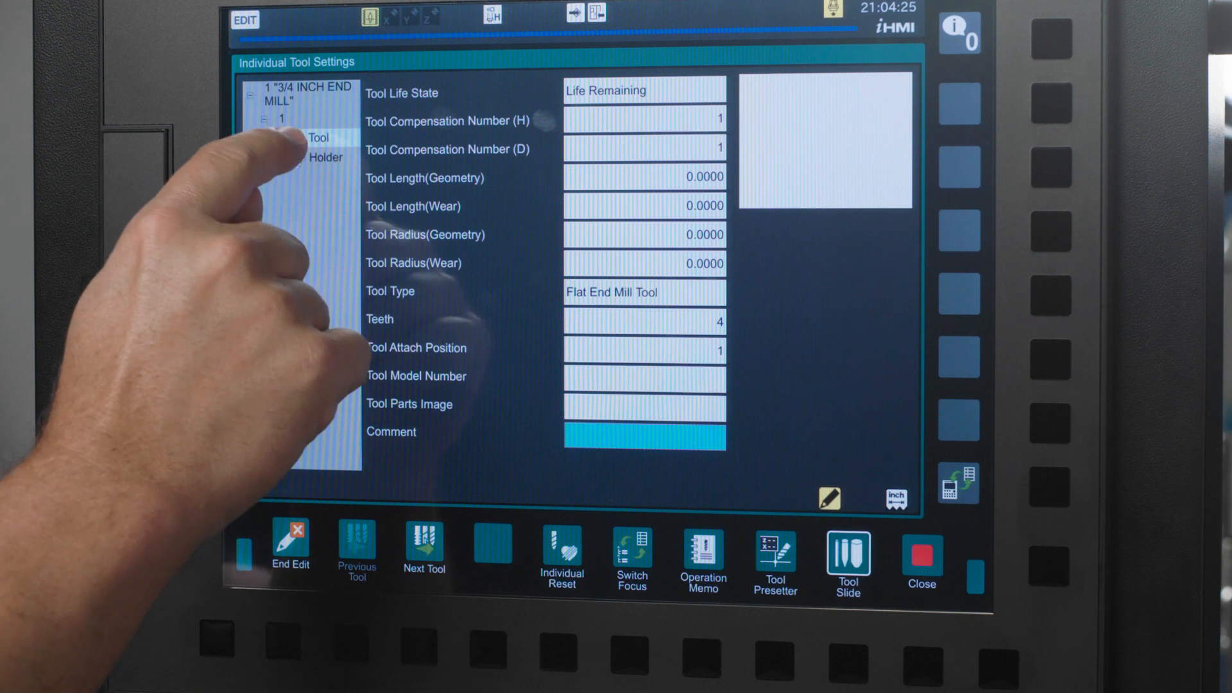
left_click(324, 157)
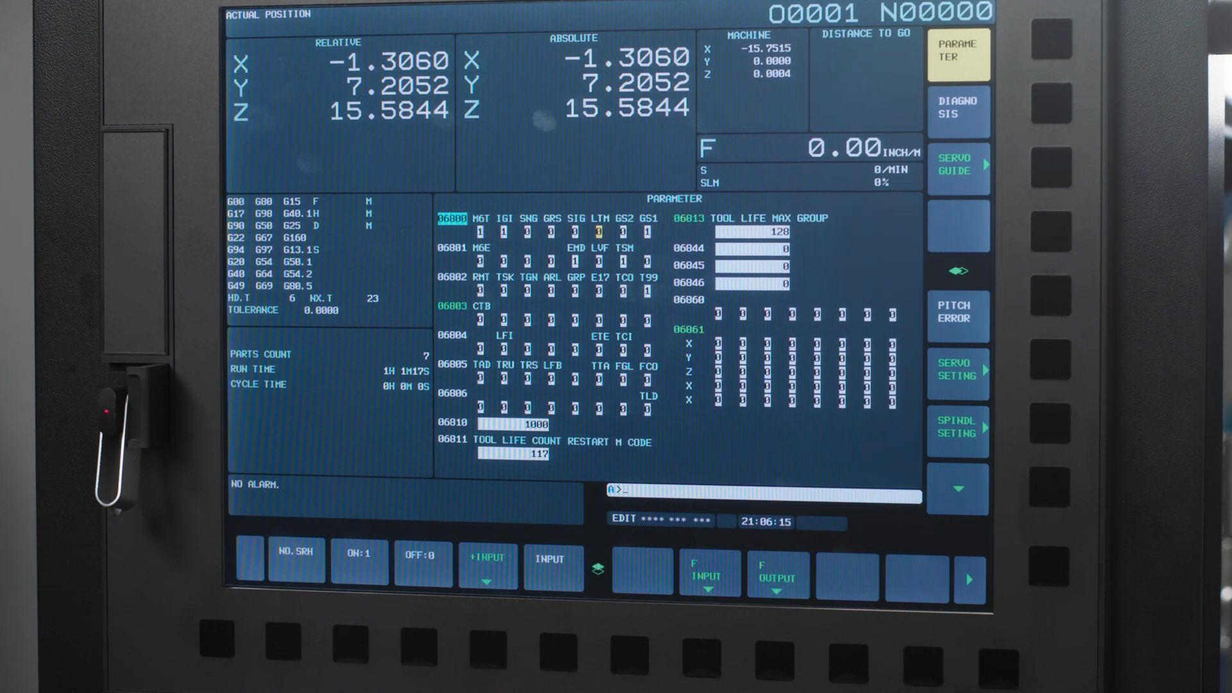
Review parameter 6810 = 1000 and tool life max group 128 on the parameter page.
left_click(957, 54)
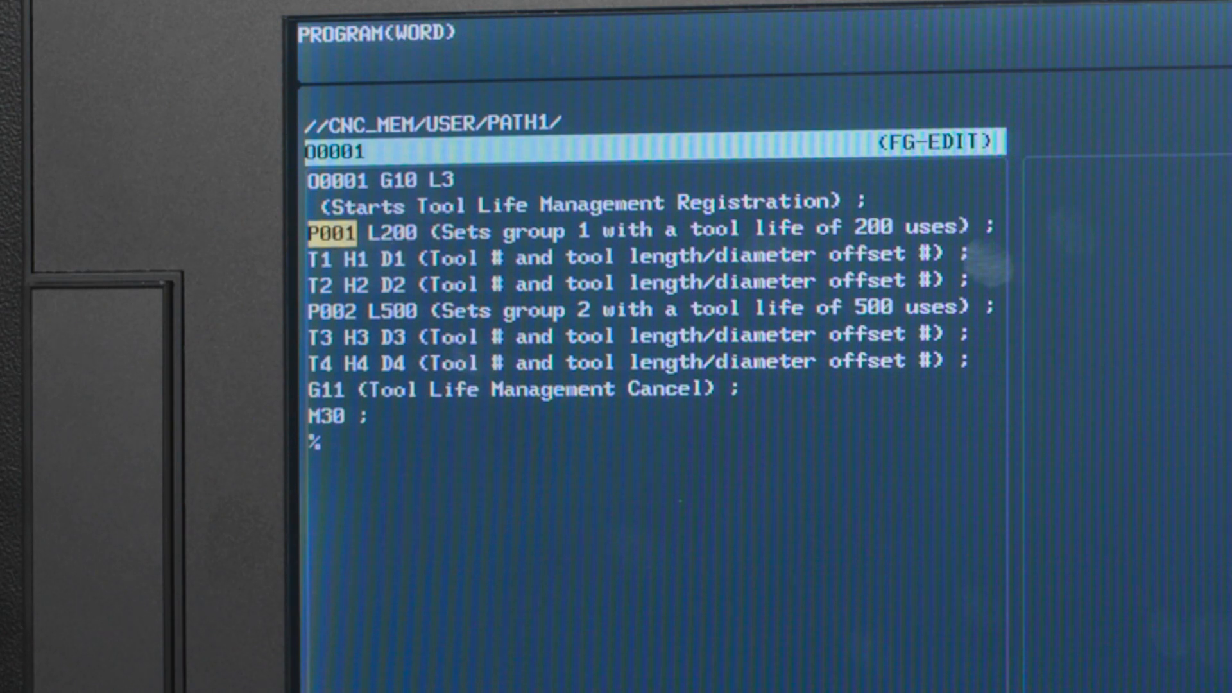
Cursor through O0001's G10 L3 blocks registering group 1 at 200 and group 2 at 500 uses.
key("down")
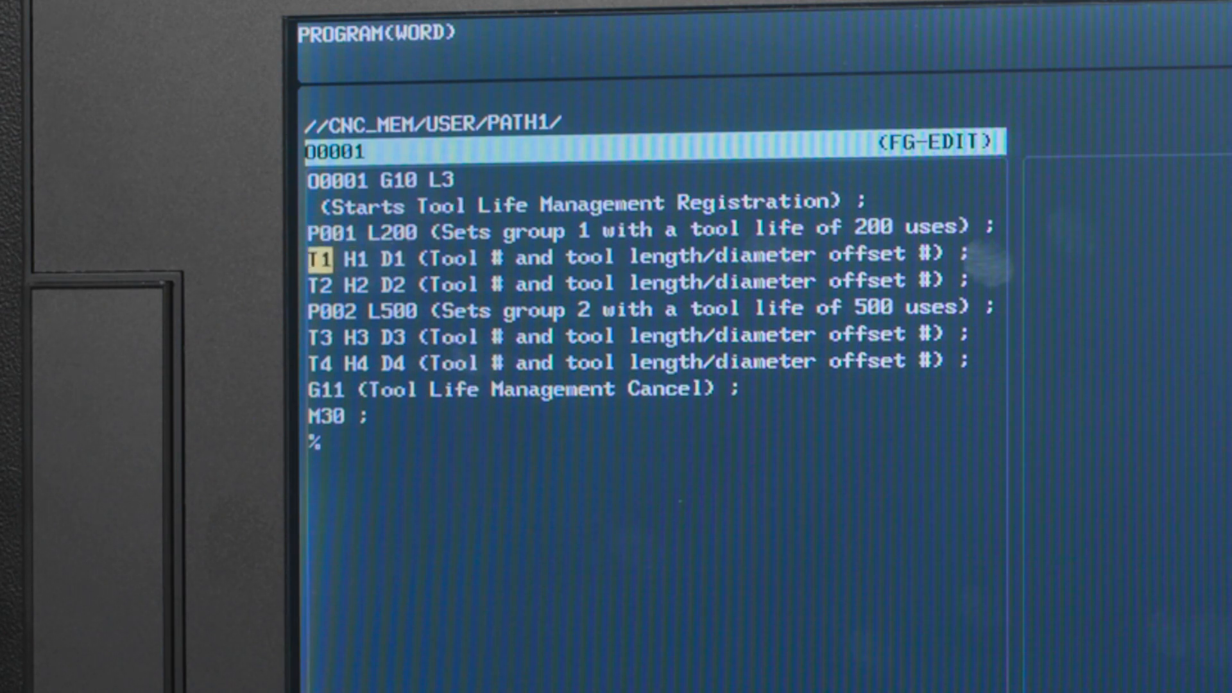
key("down")
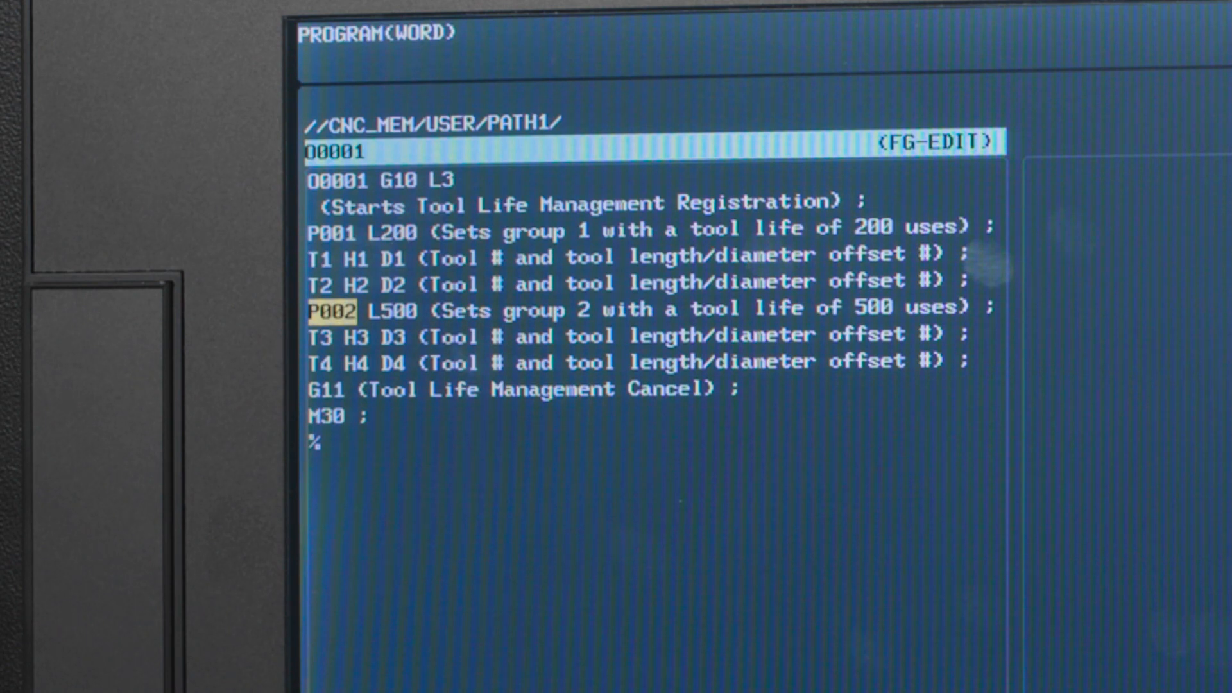
key("down")
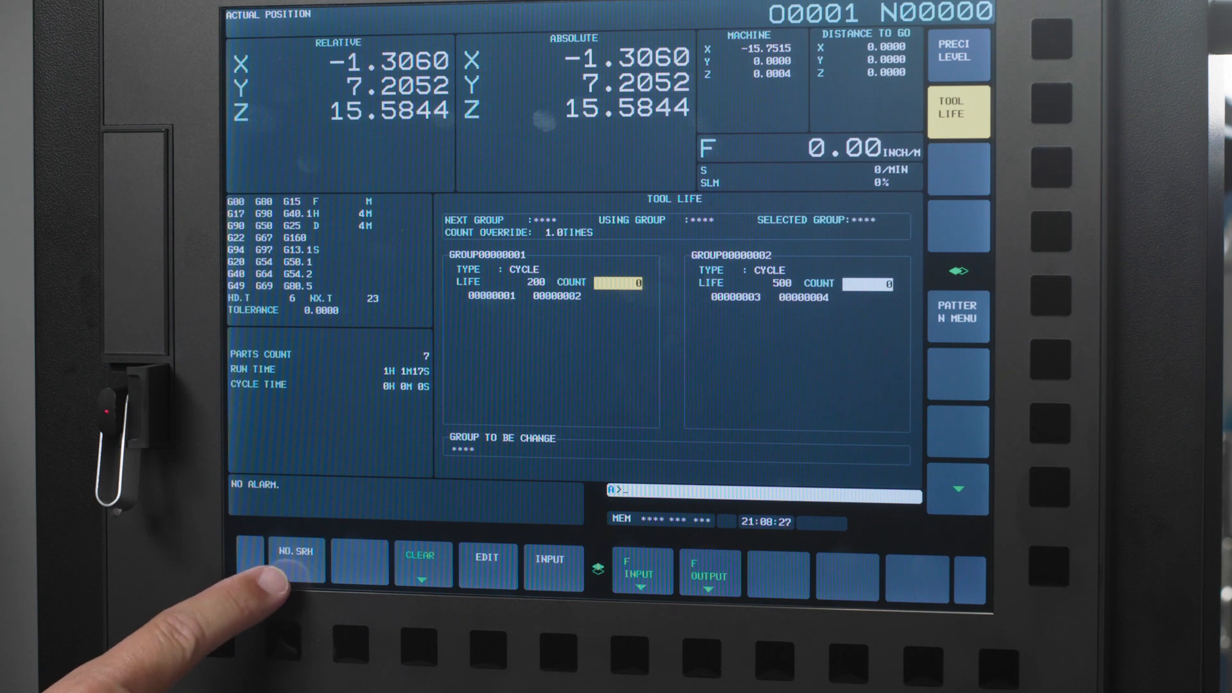
mouse_move(259, 596)
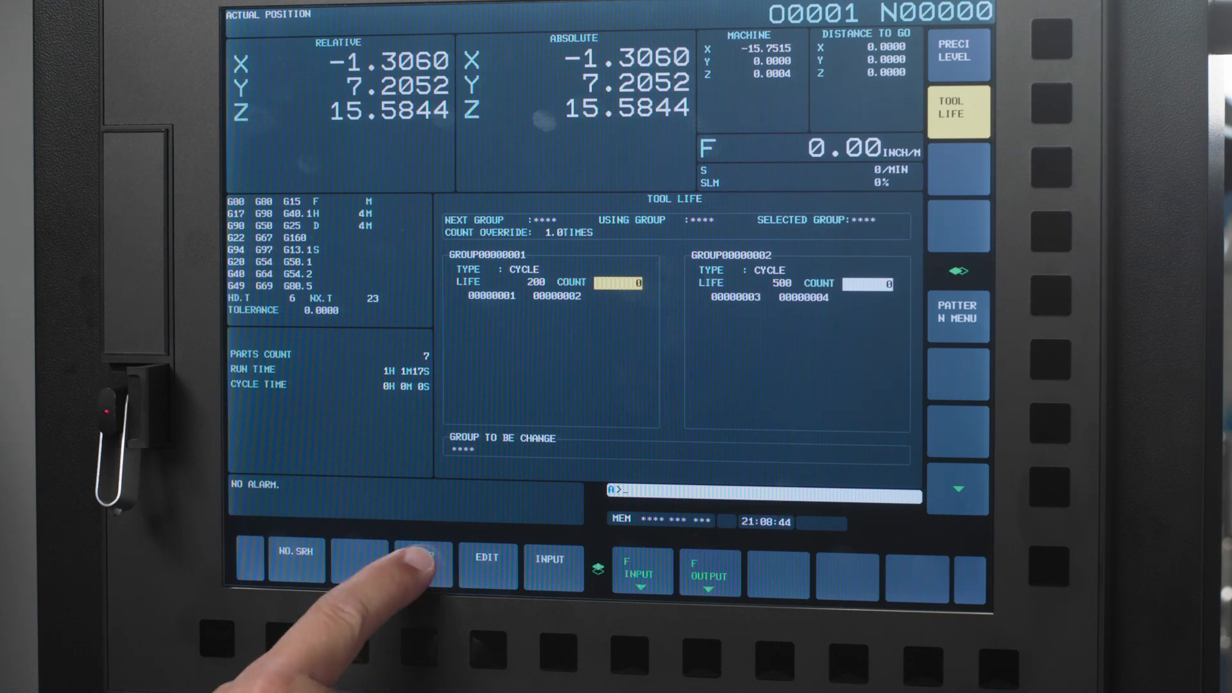
Show the tool life overview listing group 1 (life 200) and group 2 (life 500).
left_click(419, 565)
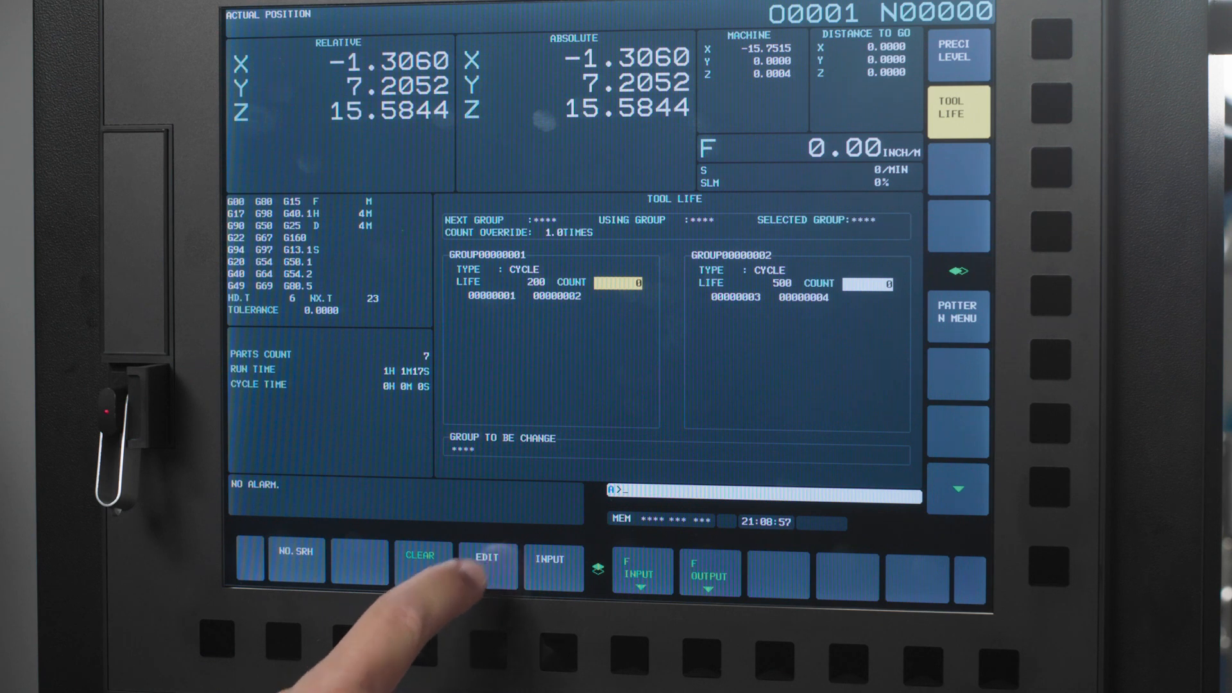
In MDI mode, insert tool 8 (H-code 008) into group 1 between tools 1 and 2.
left_click(488, 560)
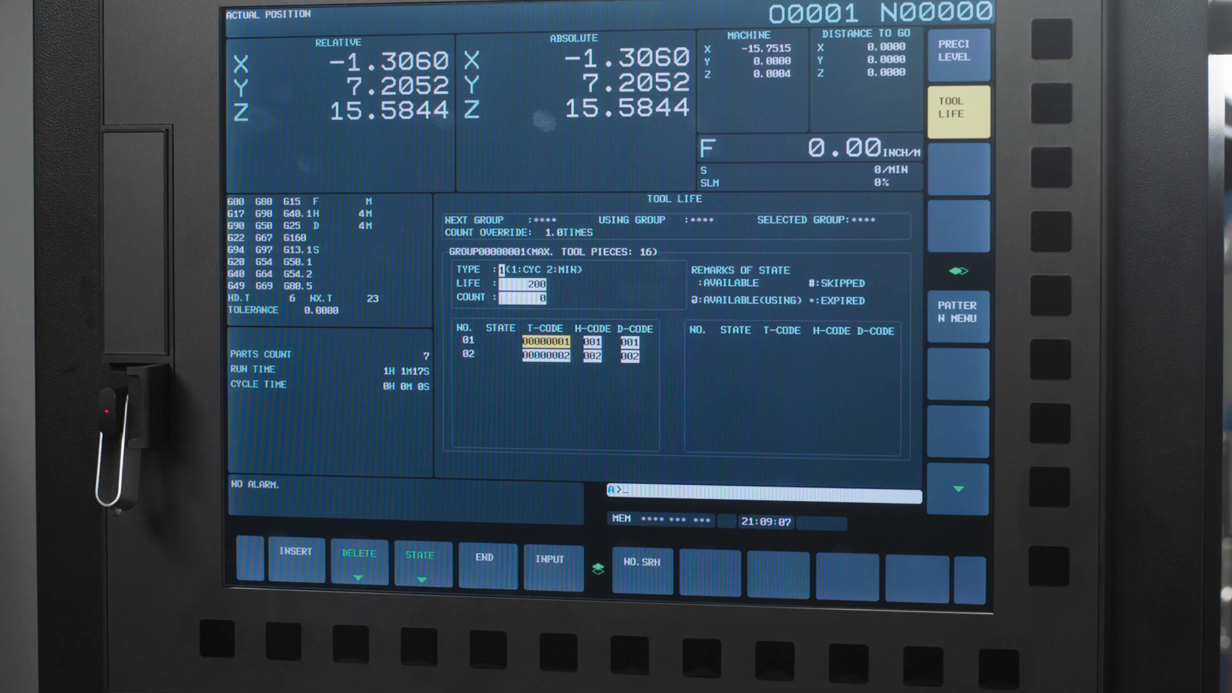
left_click(421, 564)
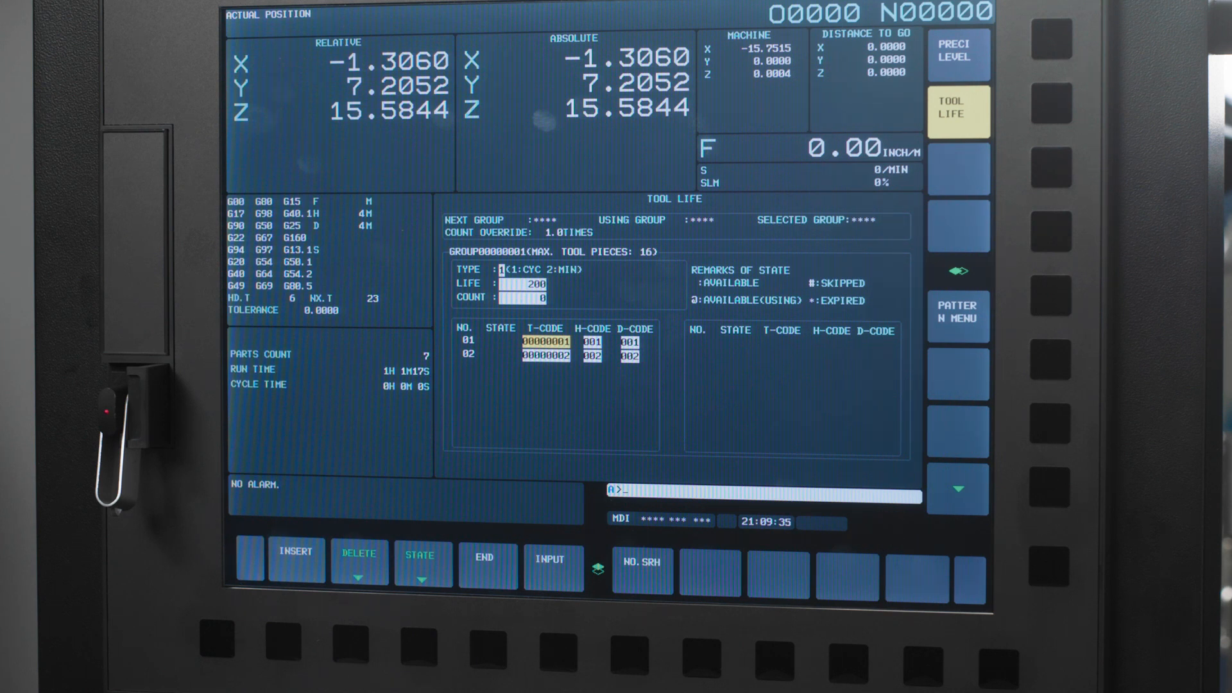
type("08")
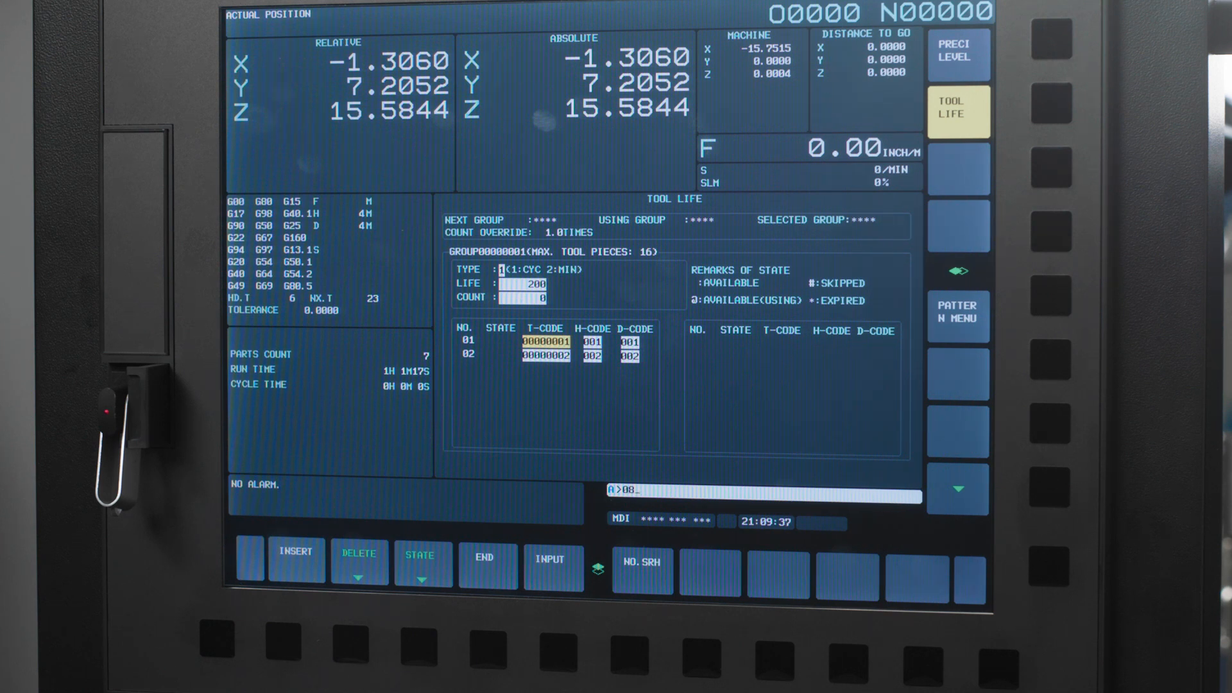
left_click(296, 554)
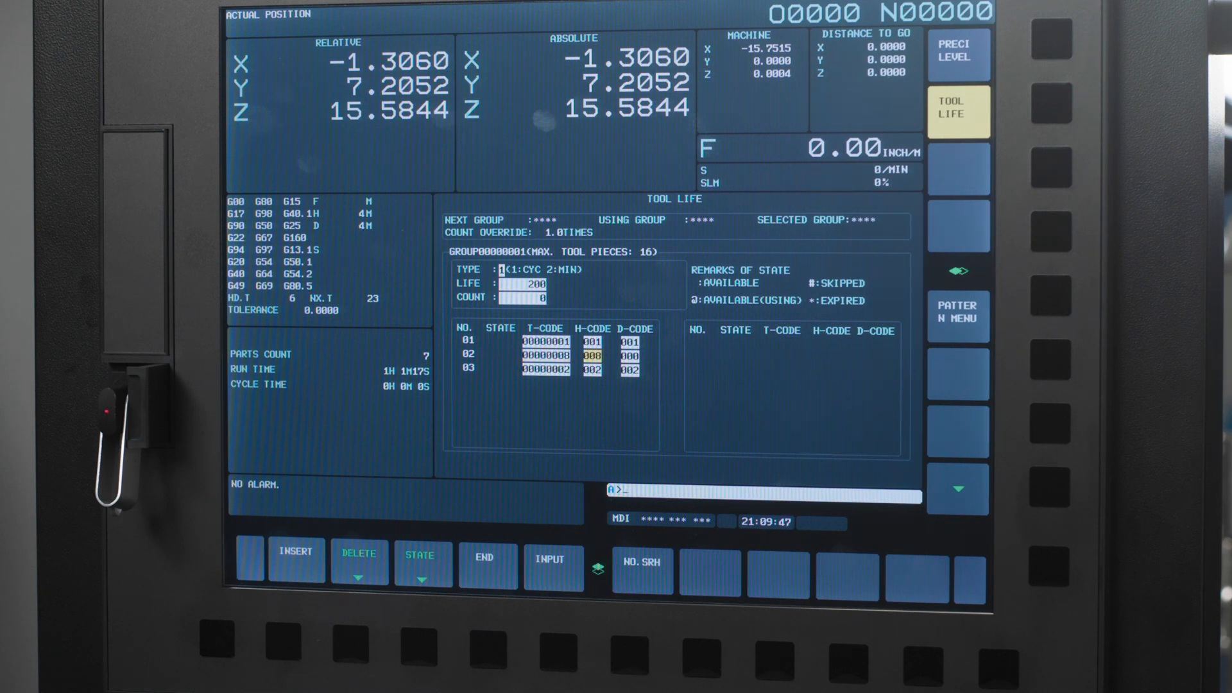
type("8")
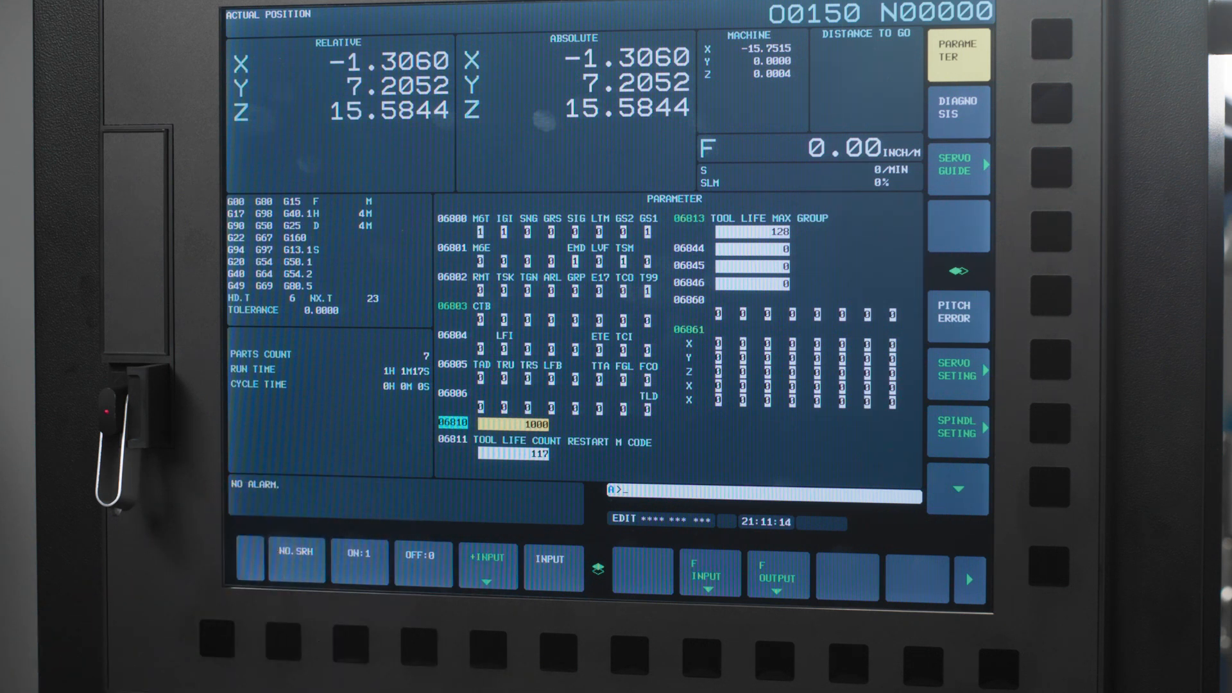
Display program O0150 with its T1001 M6 tool-group call.
left_click(957, 54)
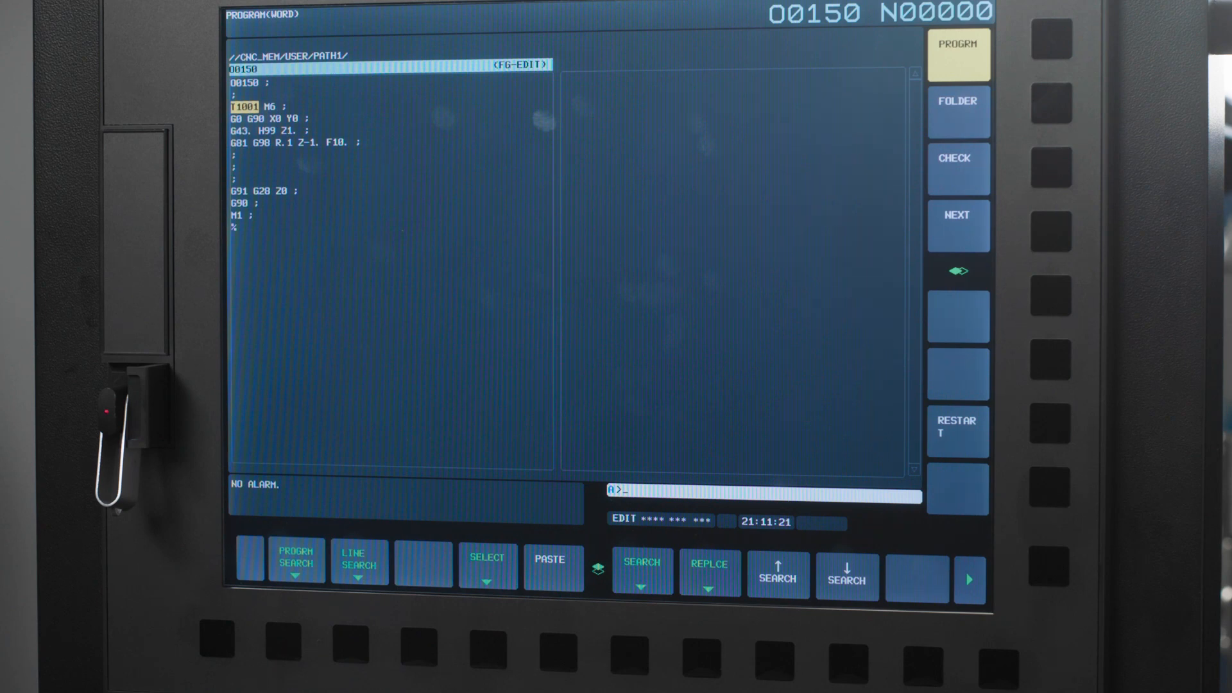